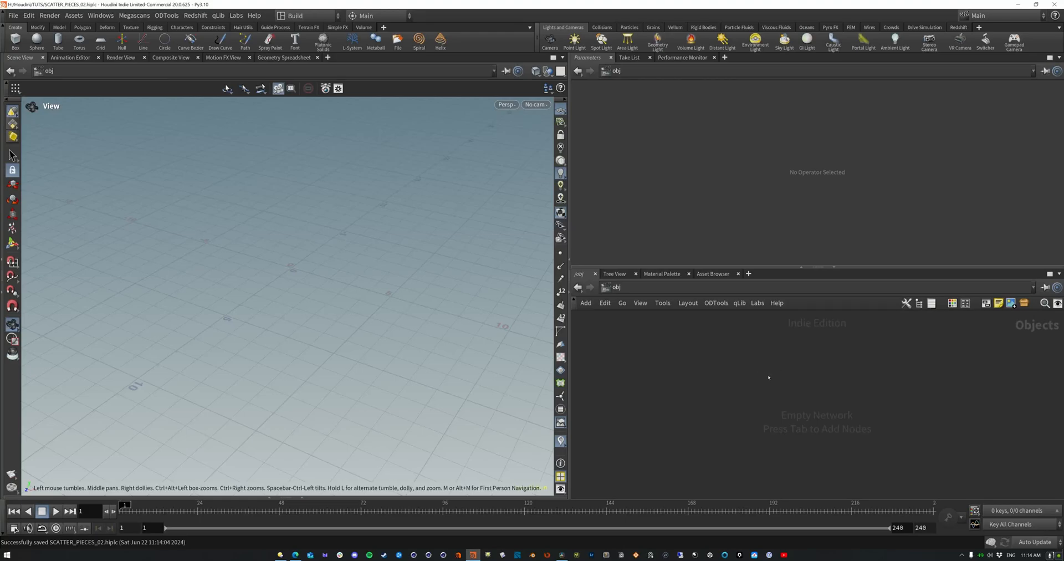
mouse_move(753, 369)
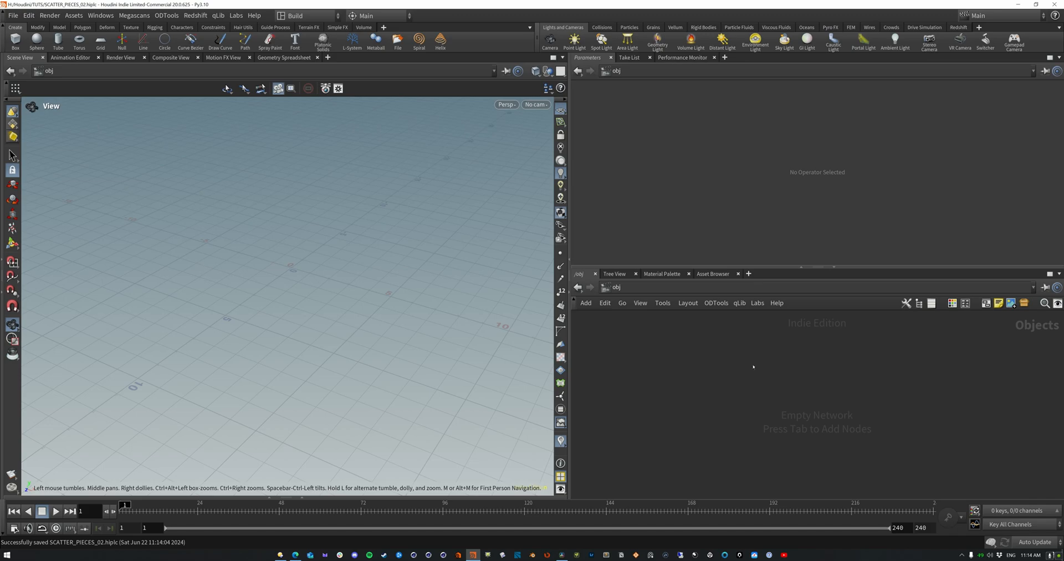
mouse_move(783, 367)
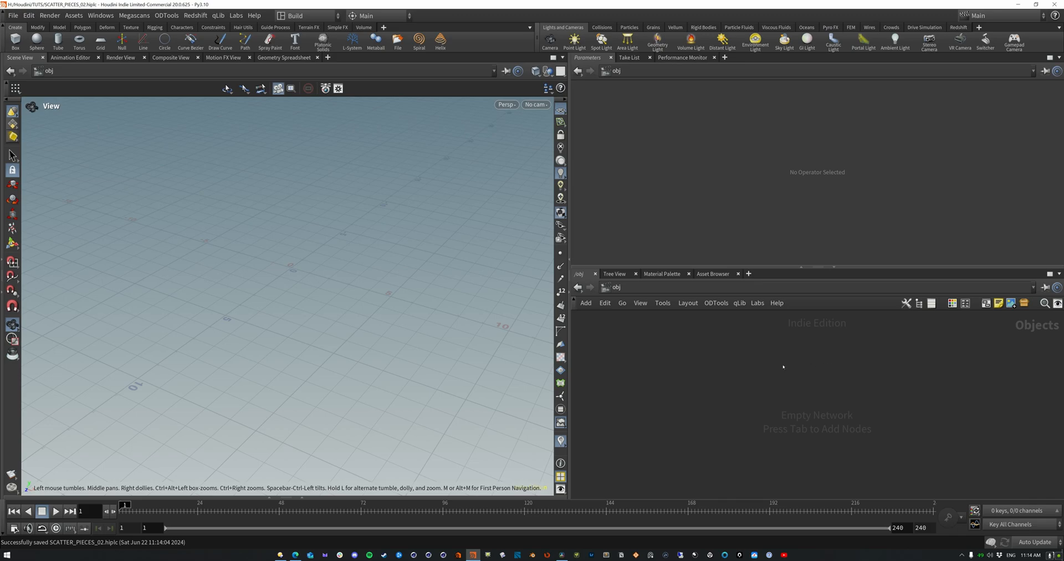
mouse_move(831, 362)
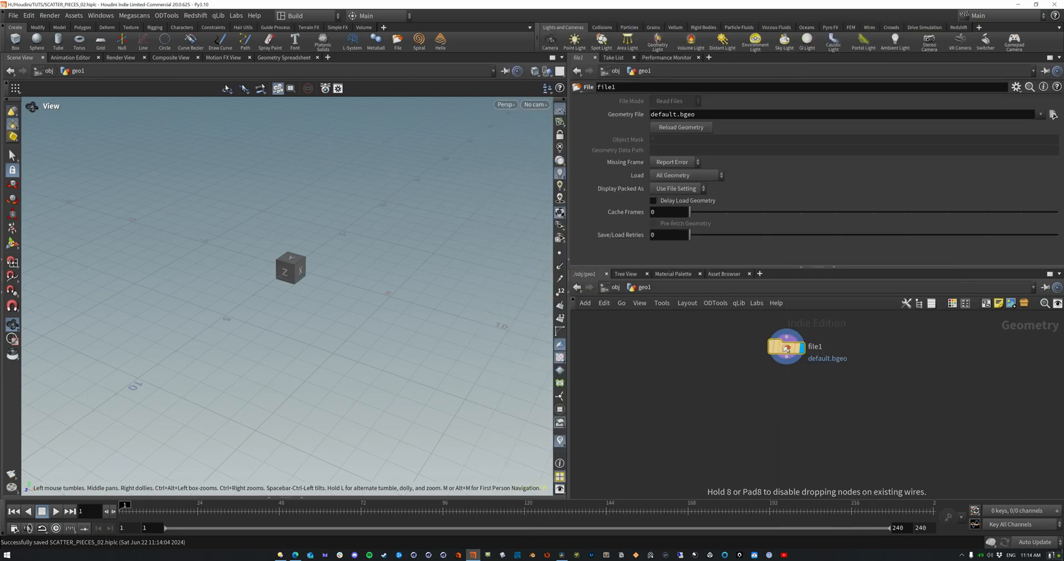
- Load STONES.fbx into the File node's Geometry File parameter
left_click(1052, 114)
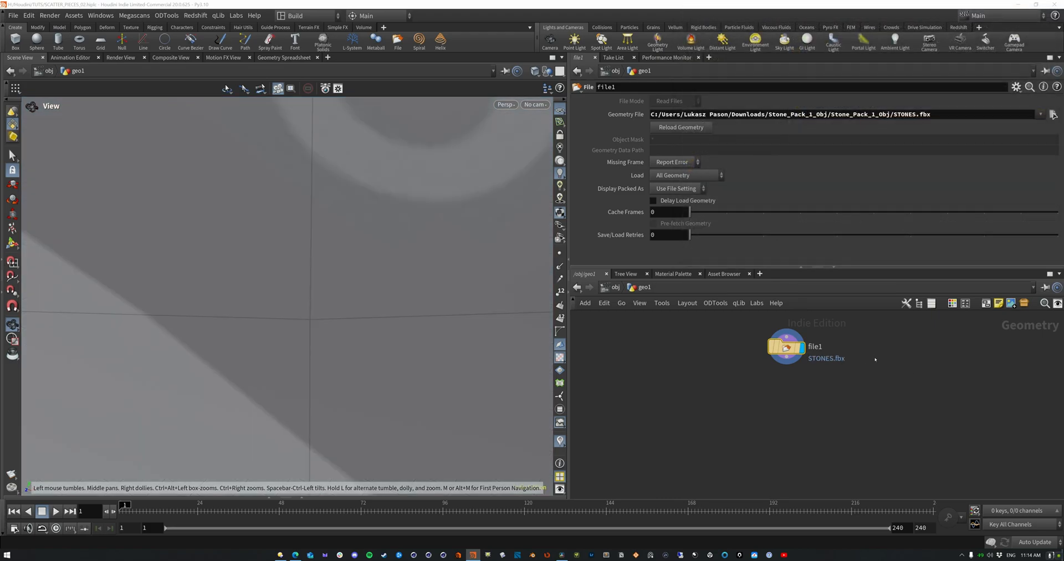
mouse_move(785, 347)
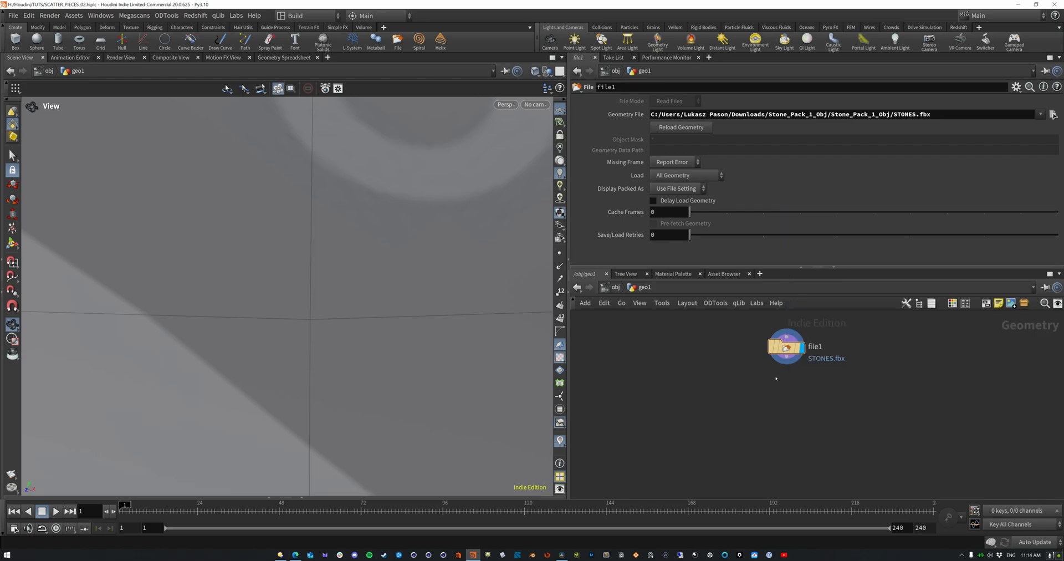
left_click_drag(785, 363, 785, 398)
type("MATCH")
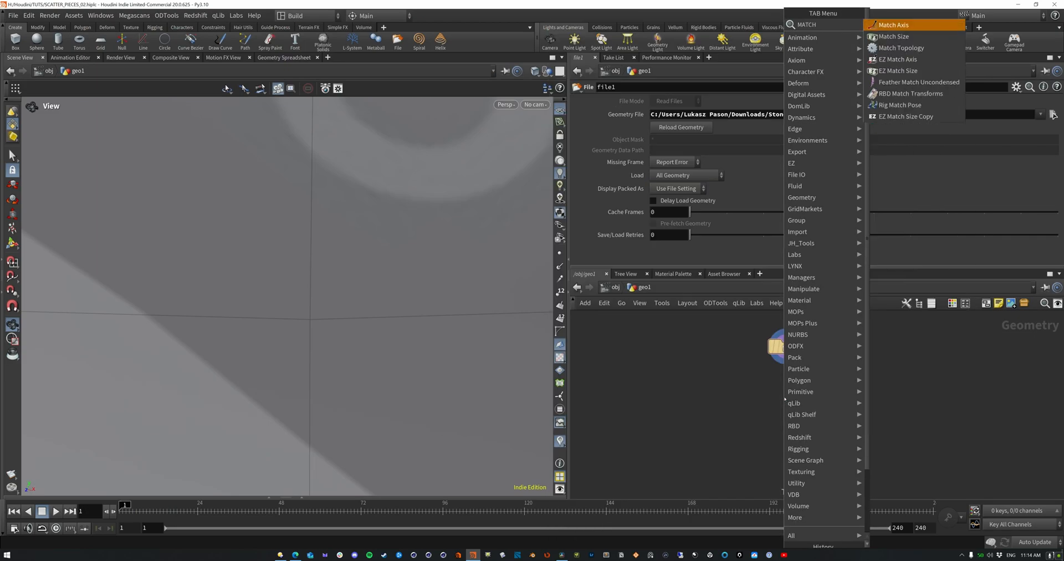
- Add a Match Size node below file1 to scale the stones to unit size
left_click(892, 36)
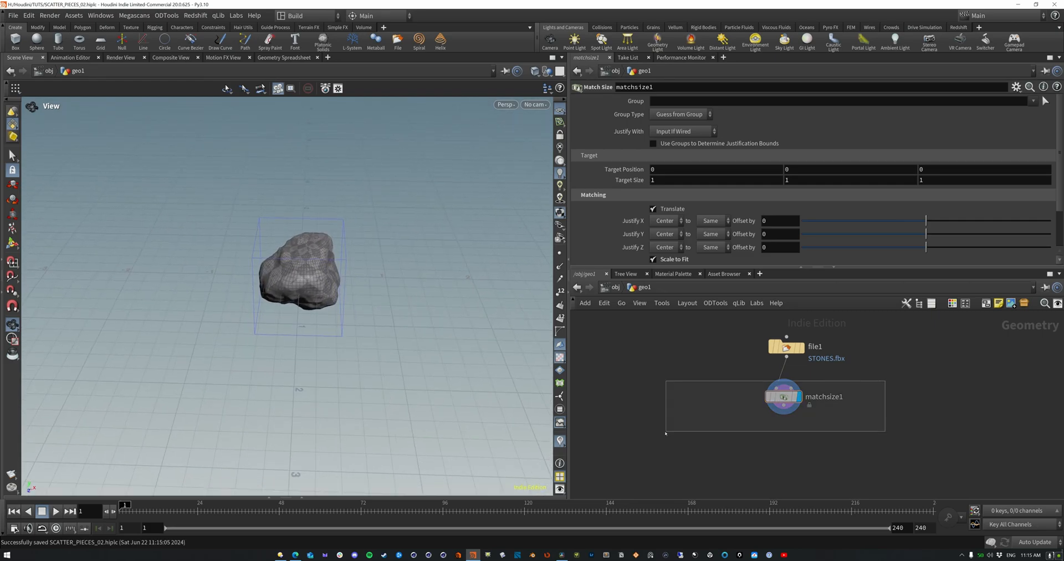
mouse_move(782, 395)
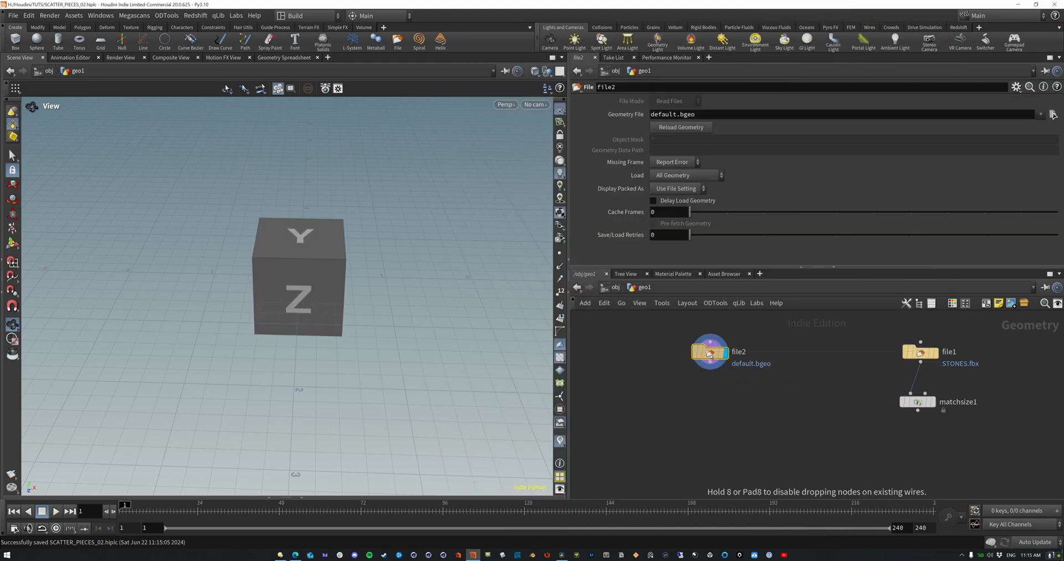
- Point a second File node at Stone_Pack1_Stone_1.obj
left_click(1052, 115)
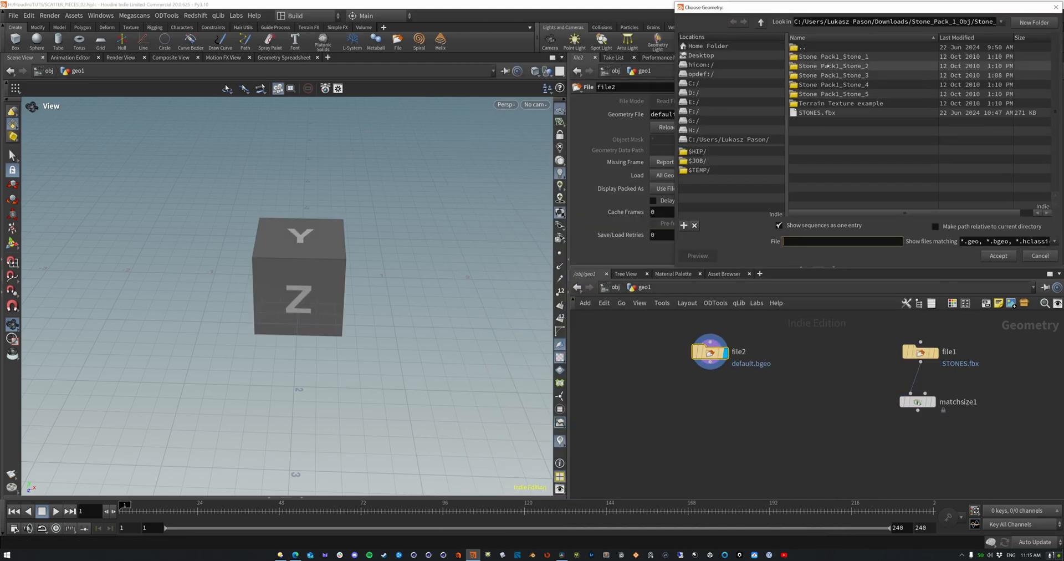
left_click(997, 256)
type("NAME")
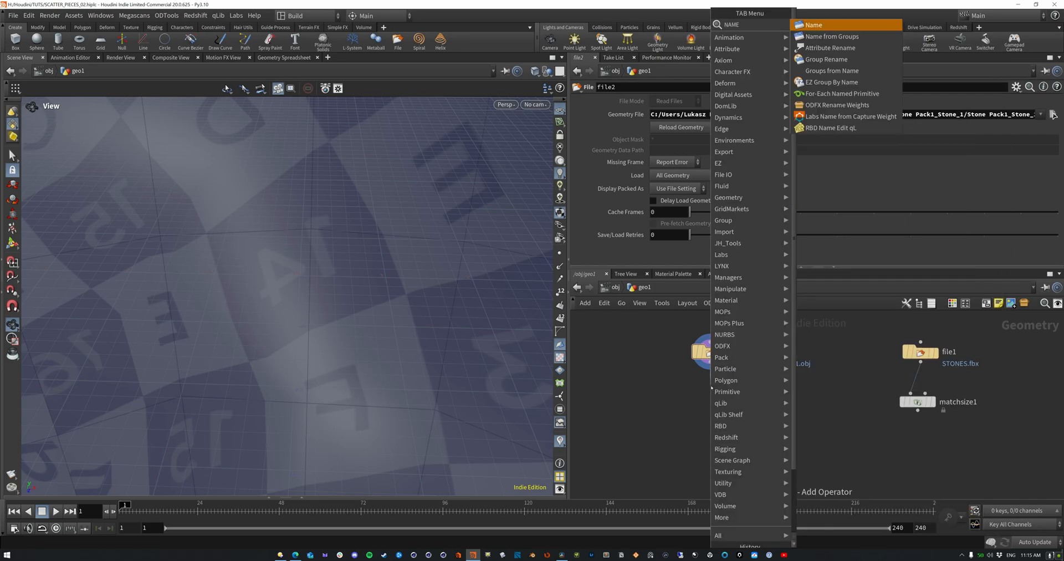
- Add a Name node under file2 naming the primitives ROCK, viewed in a Geometry Spreadsheet
left_click(812, 25)
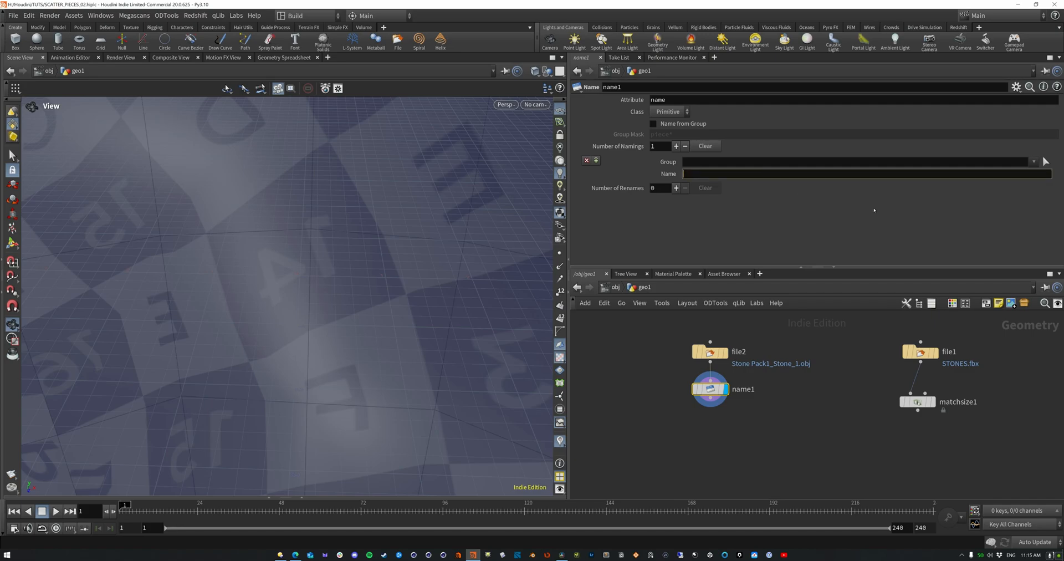
type("ROCK")
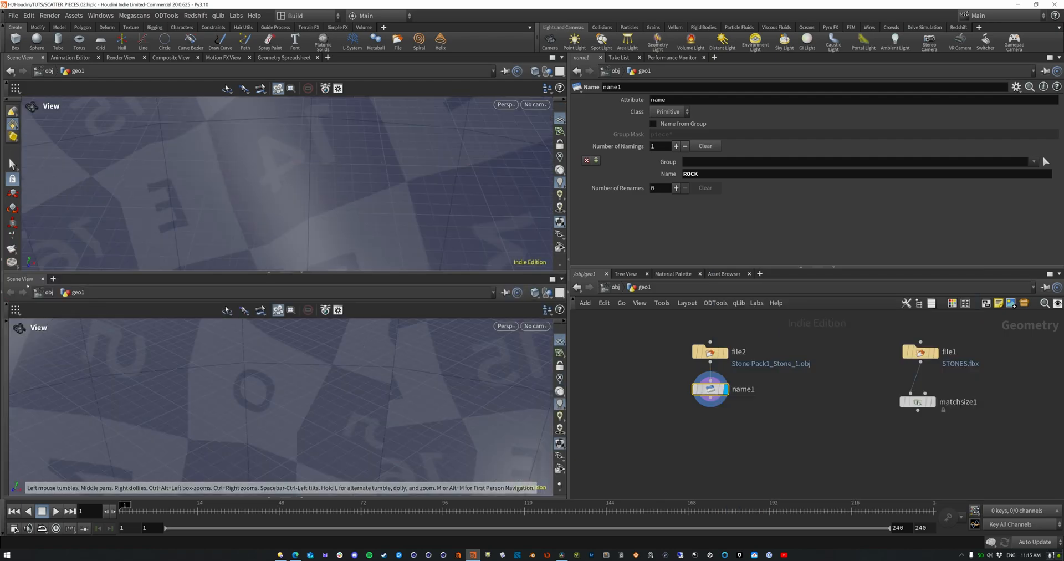
left_click(283, 57)
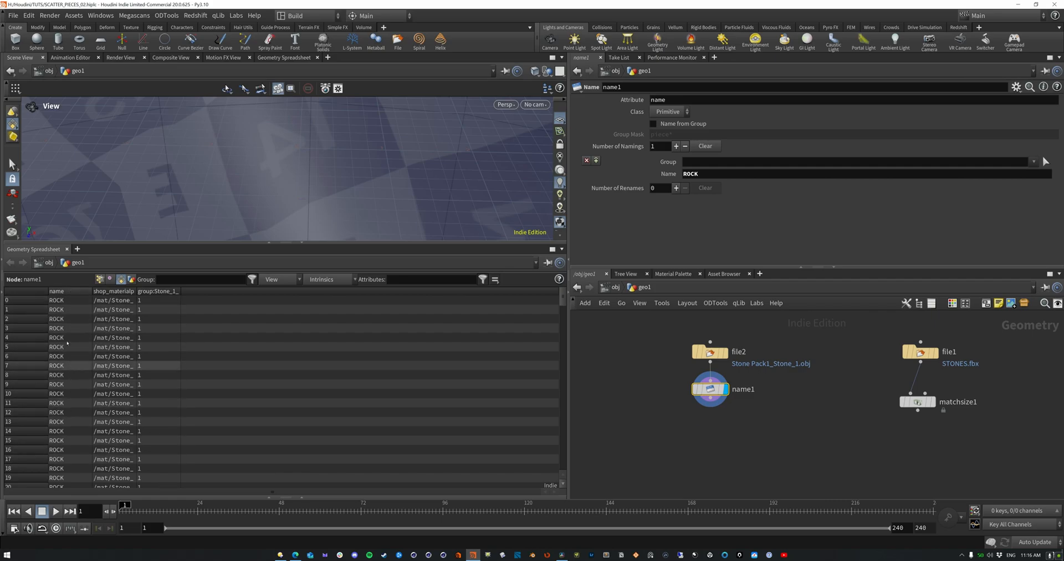
- Duplicate file2 and name1, load Stone_2.obj, and set the copy's name to ROCK 2
key("ctrl+s")
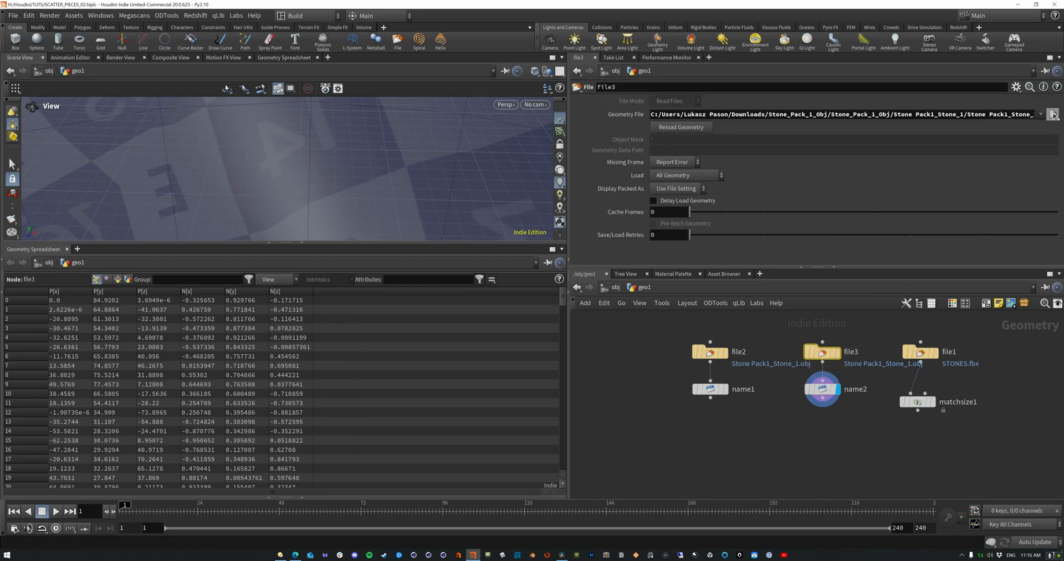
left_click(1053, 114)
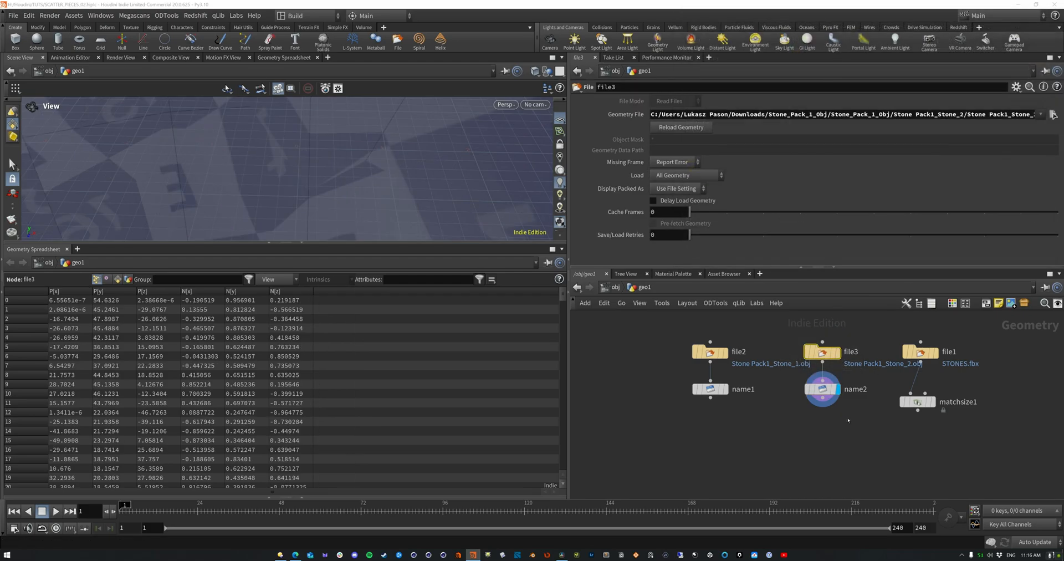
left_click(822, 389)
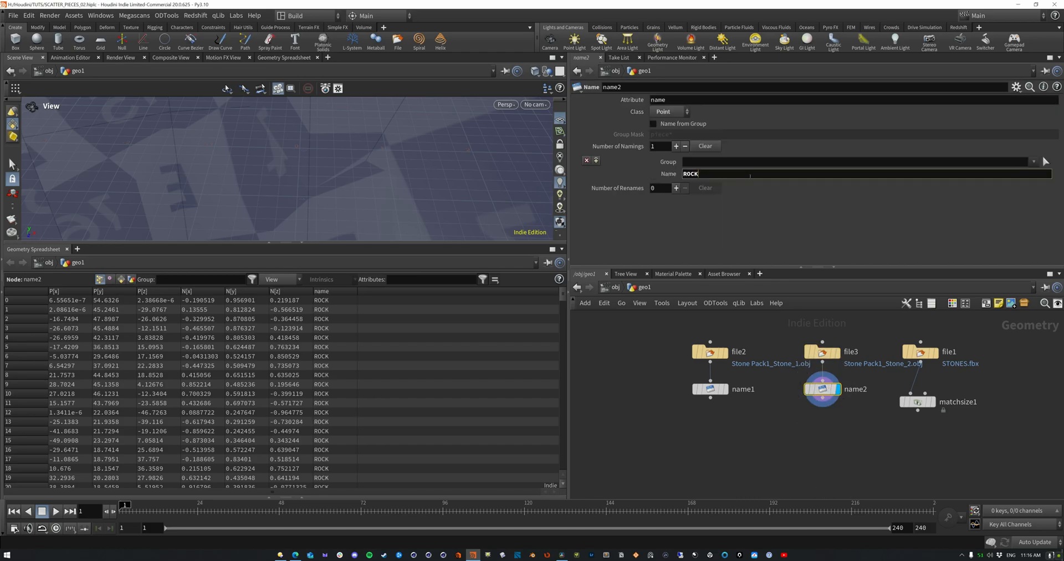
type("2")
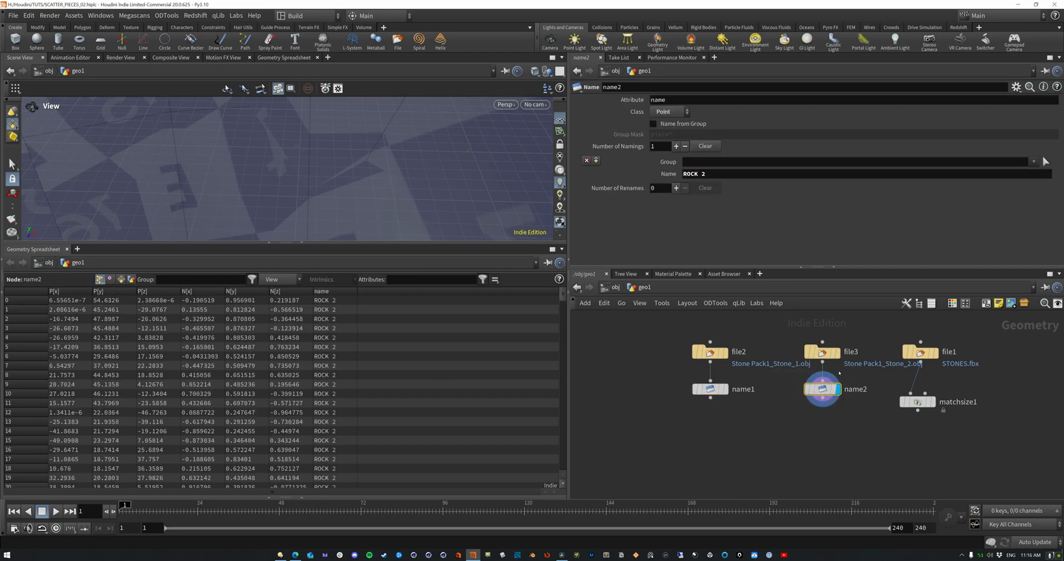
- Check the match size output and file1's original piece names in the spreadsheet
left_click(918, 400)
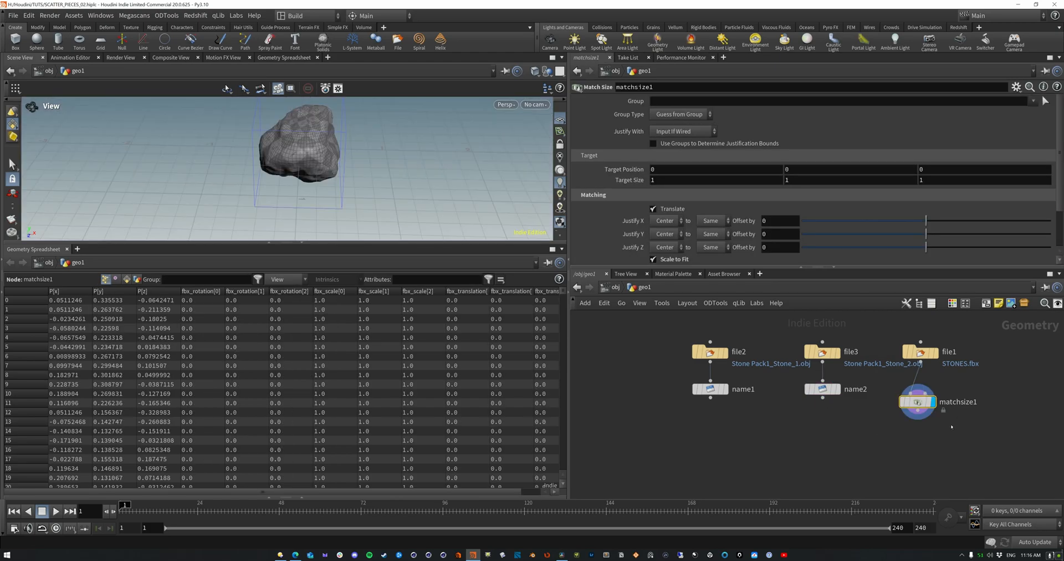
left_click(918, 352)
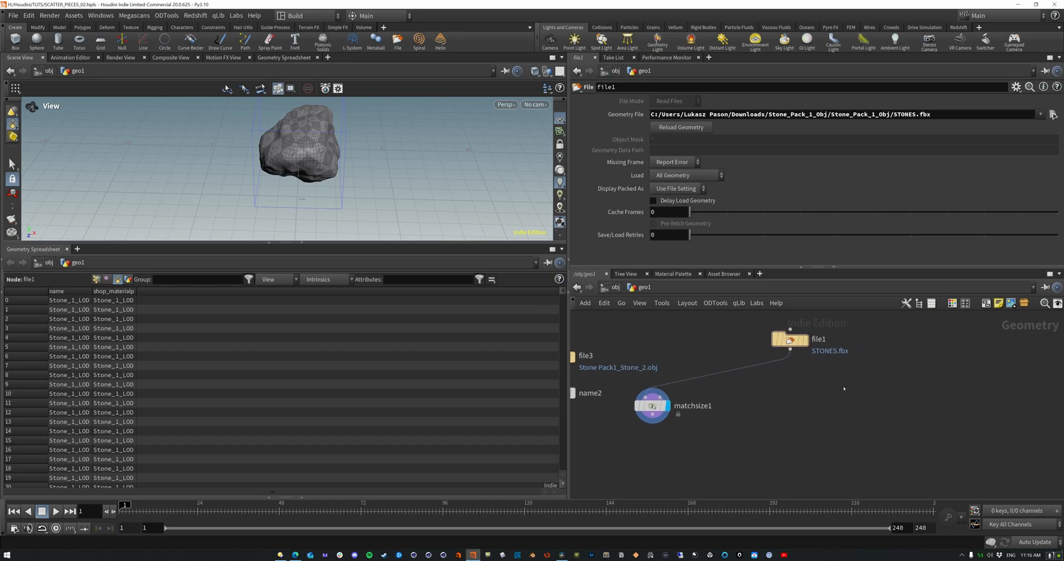
key("tab")
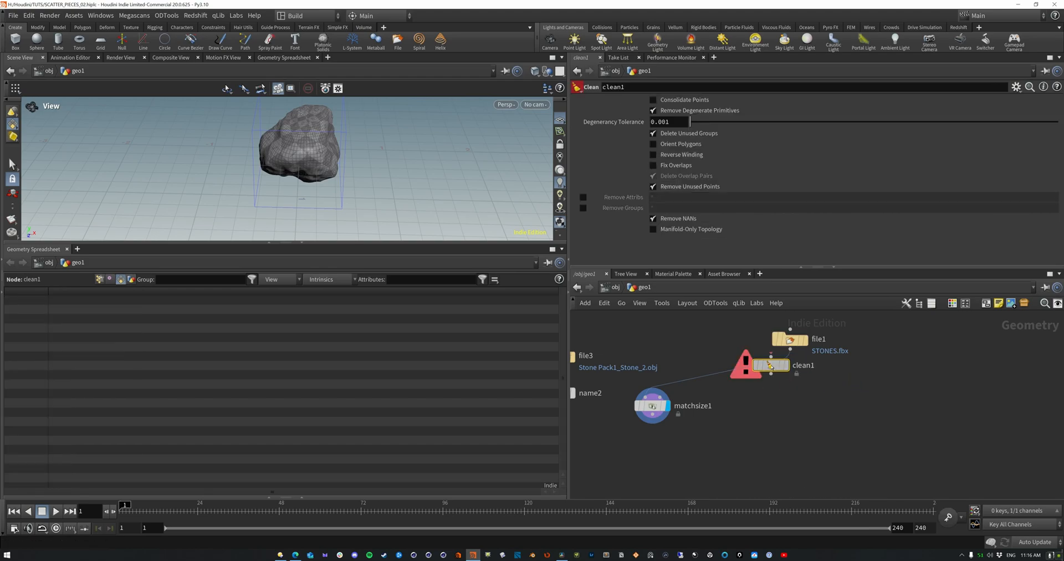
- Wire a Clean node between file1 and the downstream nodes
left_click(771, 365)
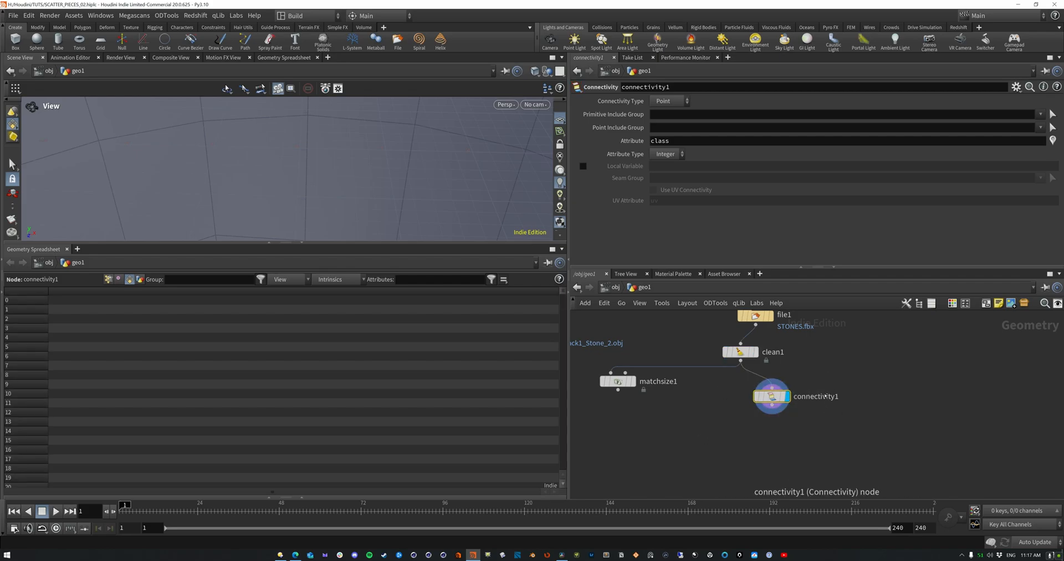
mouse_move(892, 208)
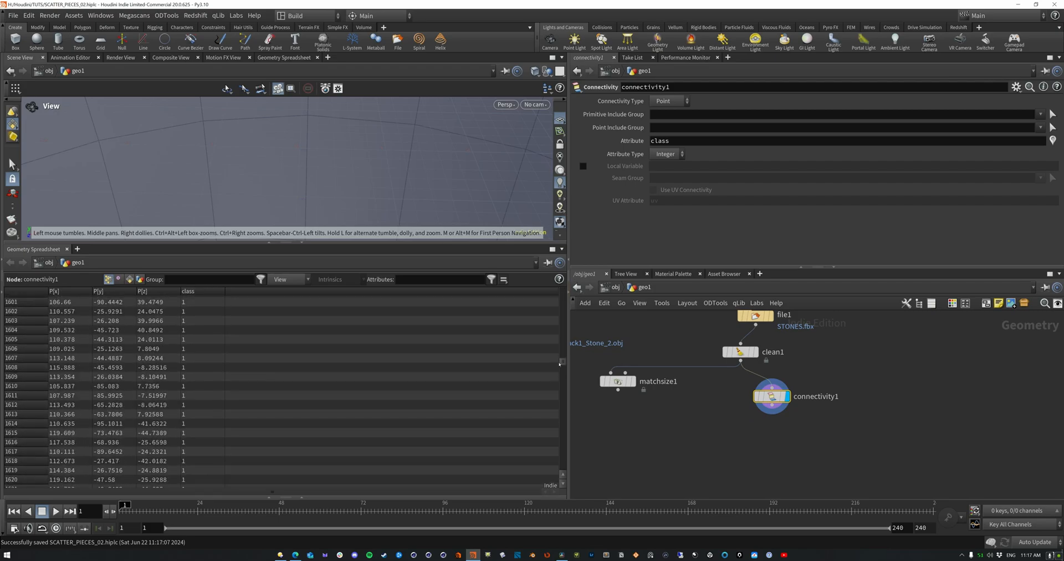
mouse_move(491, 347)
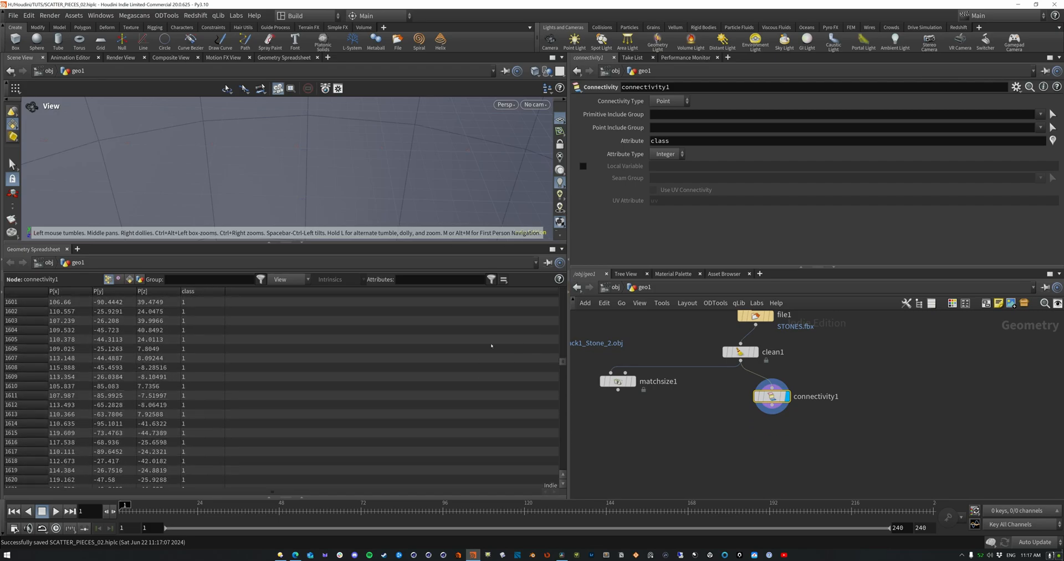
- Rename the Connectivity attribute to name and feed the result into Match Size
scroll("down", 3)
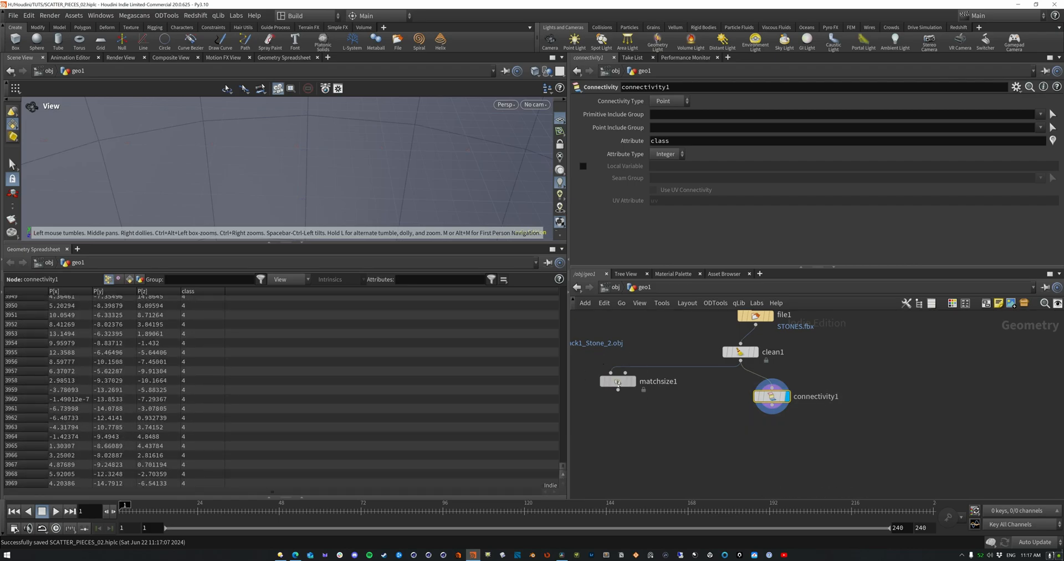
left_click_drag(617, 381, 619, 447)
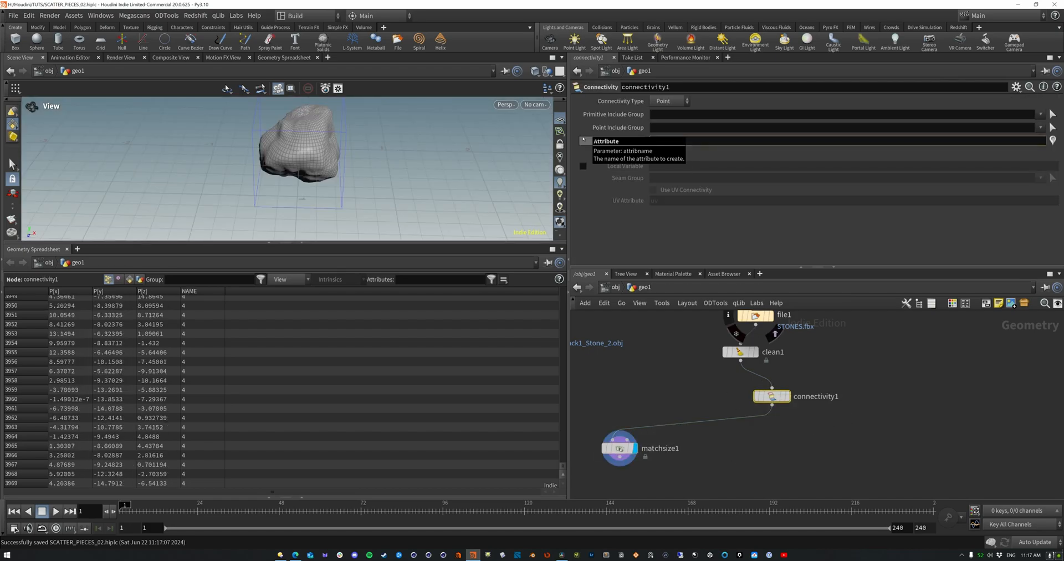
type("name")
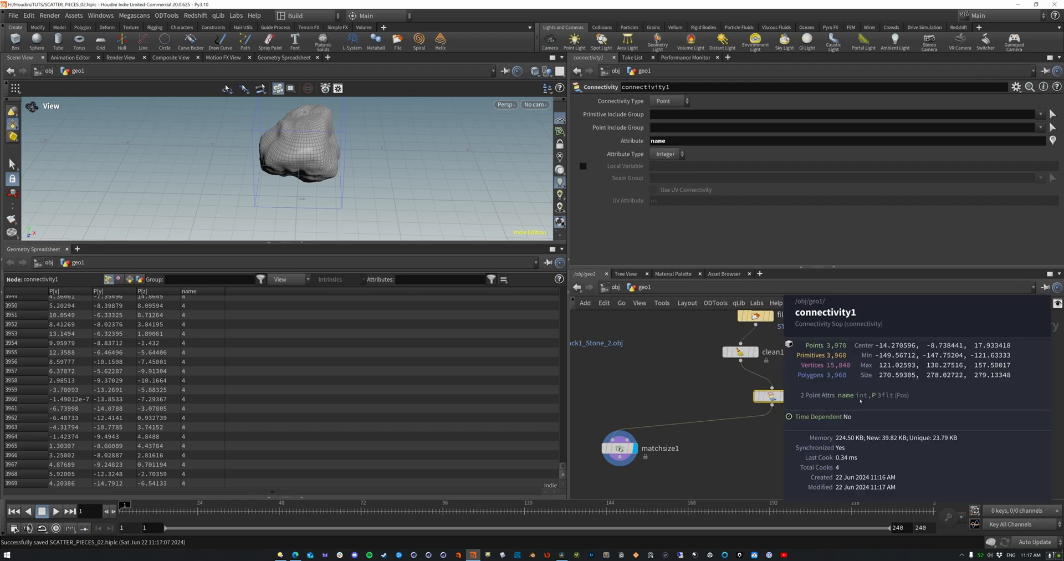
left_click(619, 447)
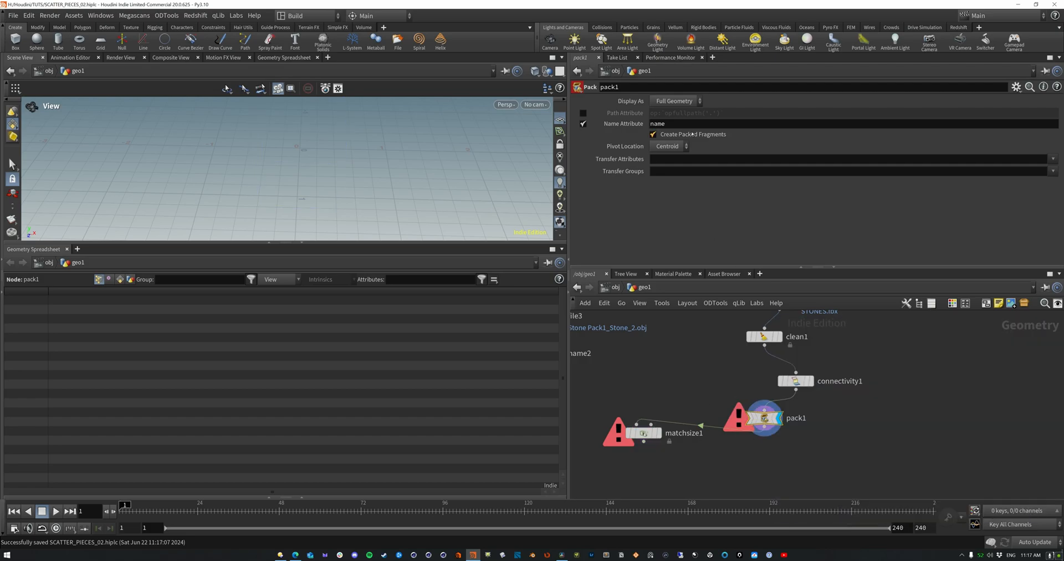
- Pack the stones by name without packed fragments, with Connectivity set to Primitive
left_click(653, 133)
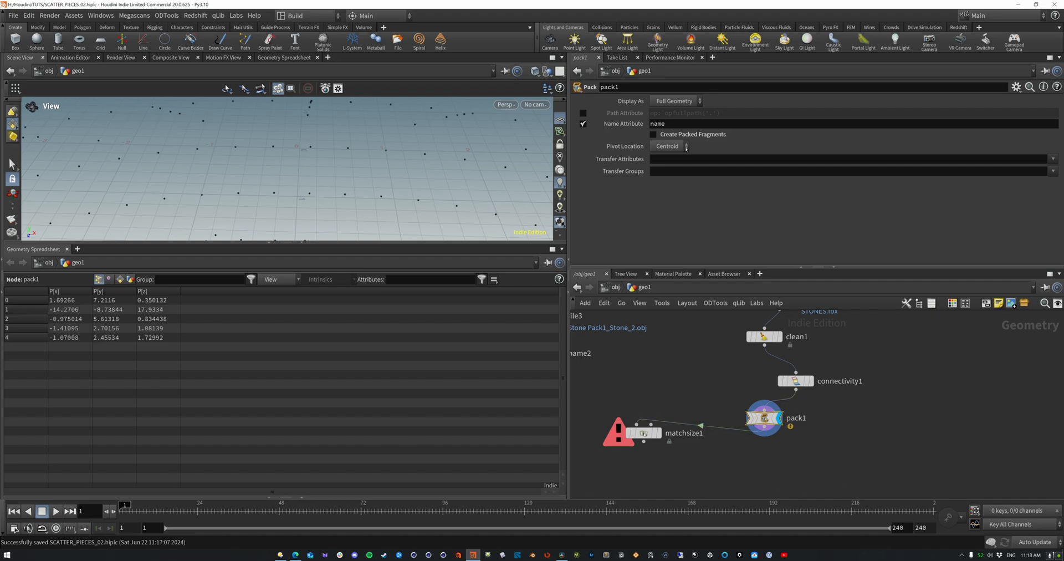
left_click(795, 380)
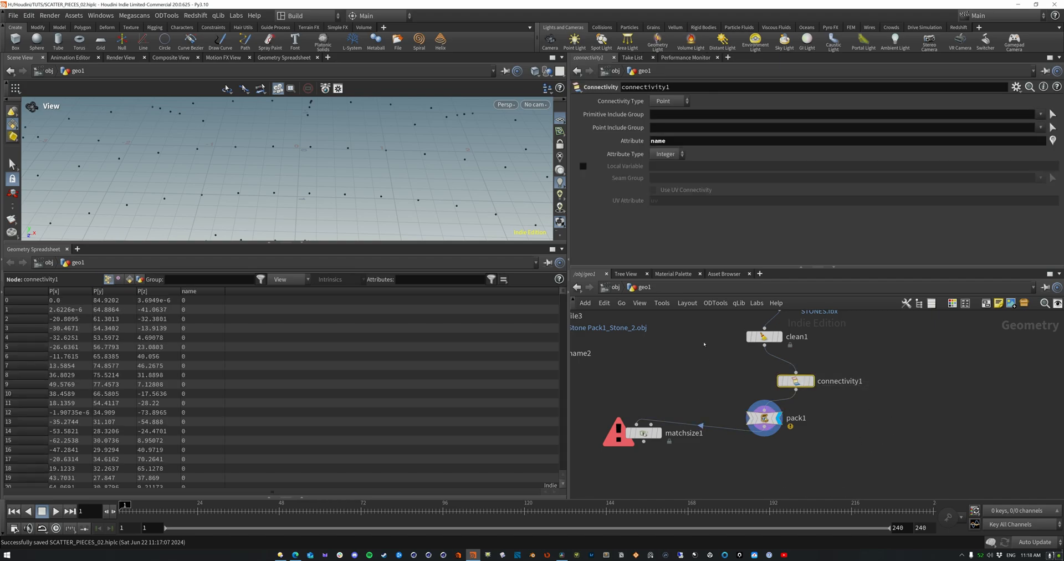
left_click(668, 100)
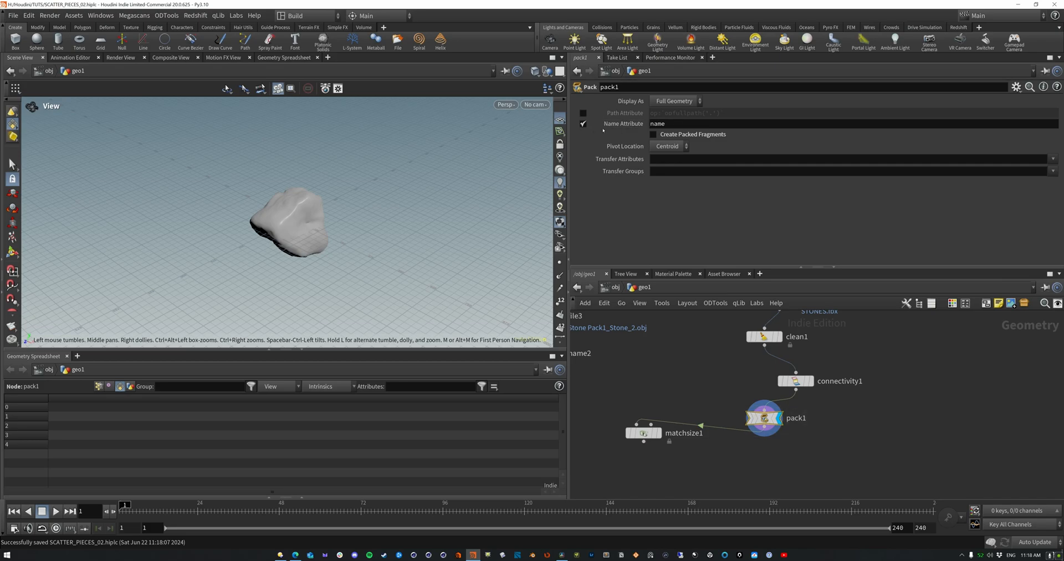
left_click(794, 380)
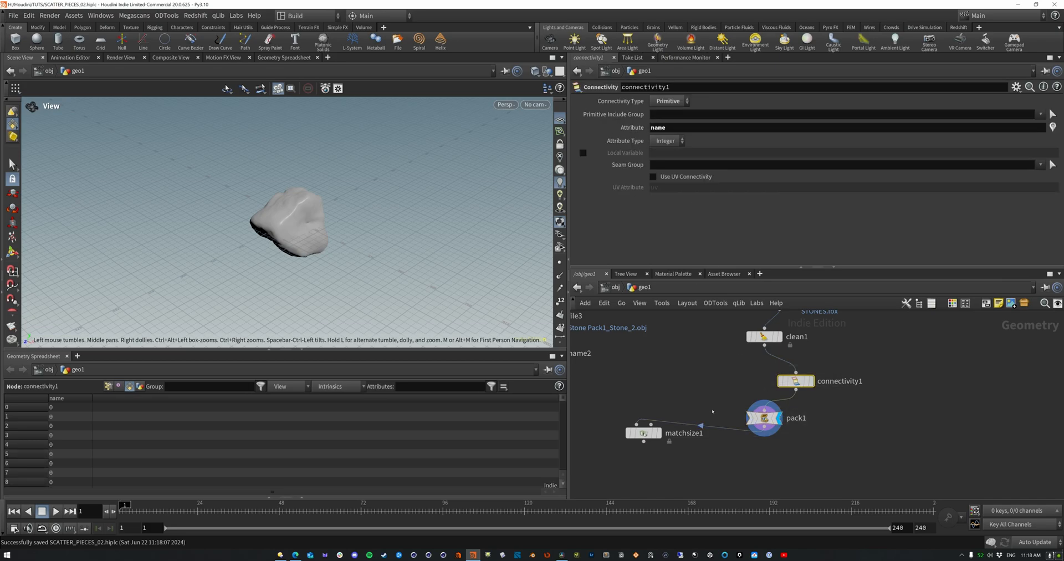
left_click(763, 418)
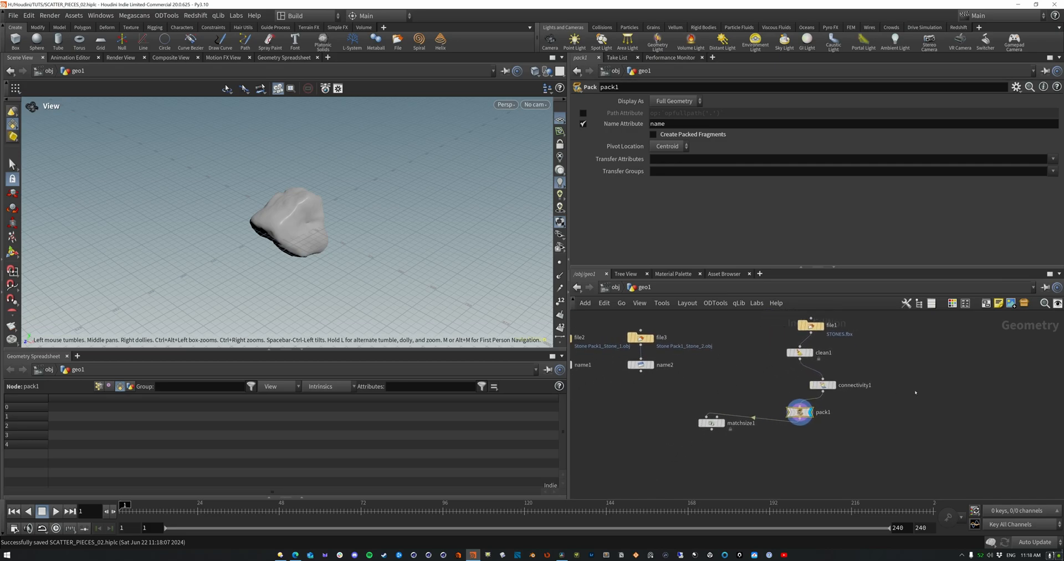
left_click(819, 385)
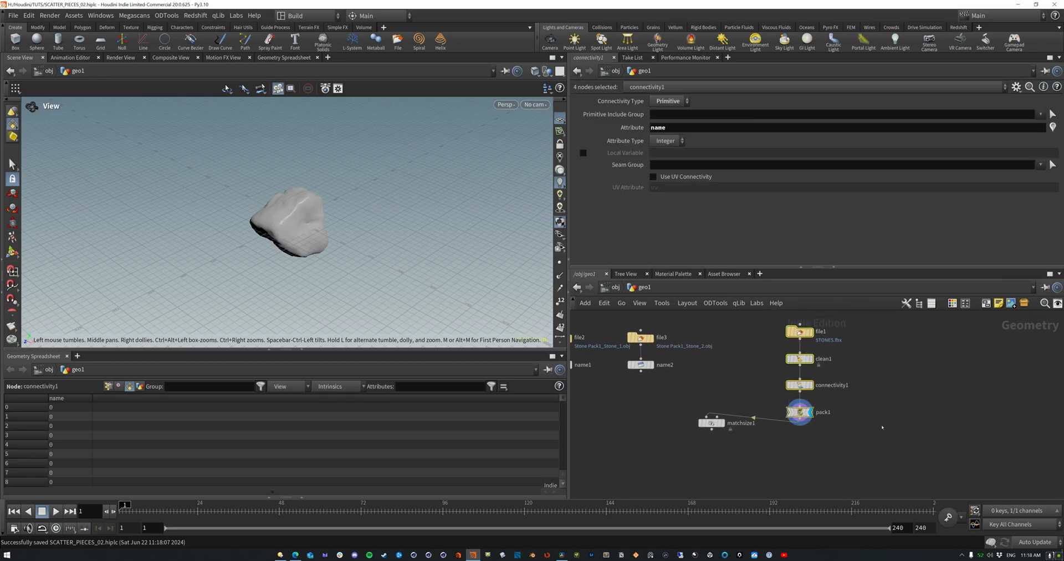
- Place Match Size below the Pack node and have Pack transfer the name attribute
left_click(799, 411)
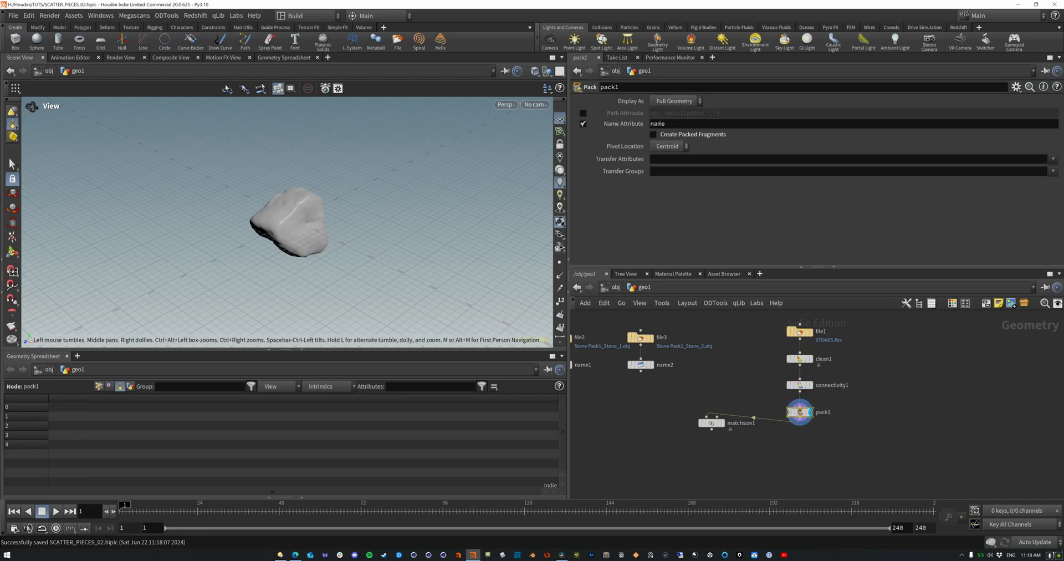
left_click(711, 412)
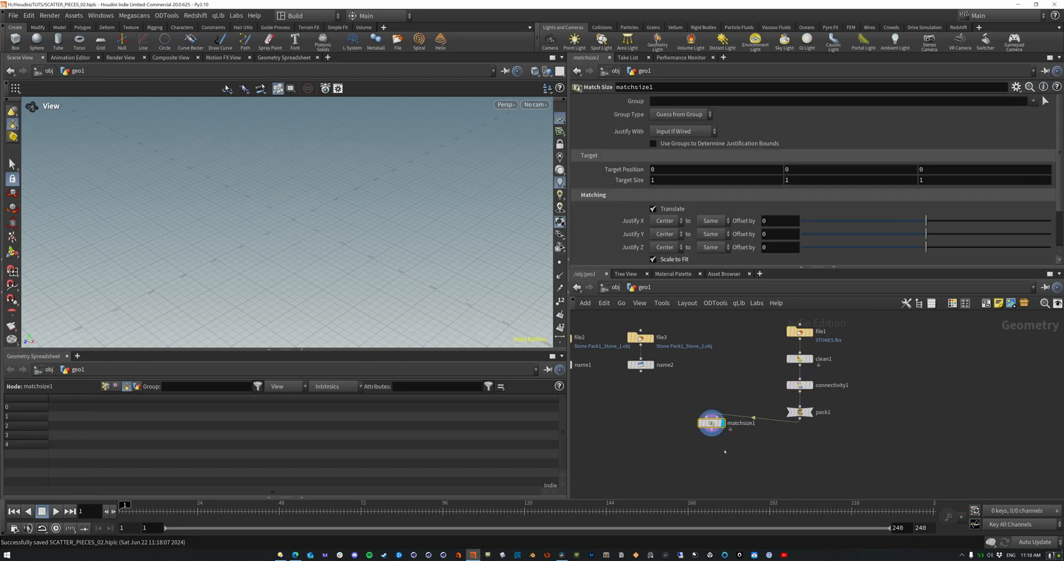
left_click(711, 423)
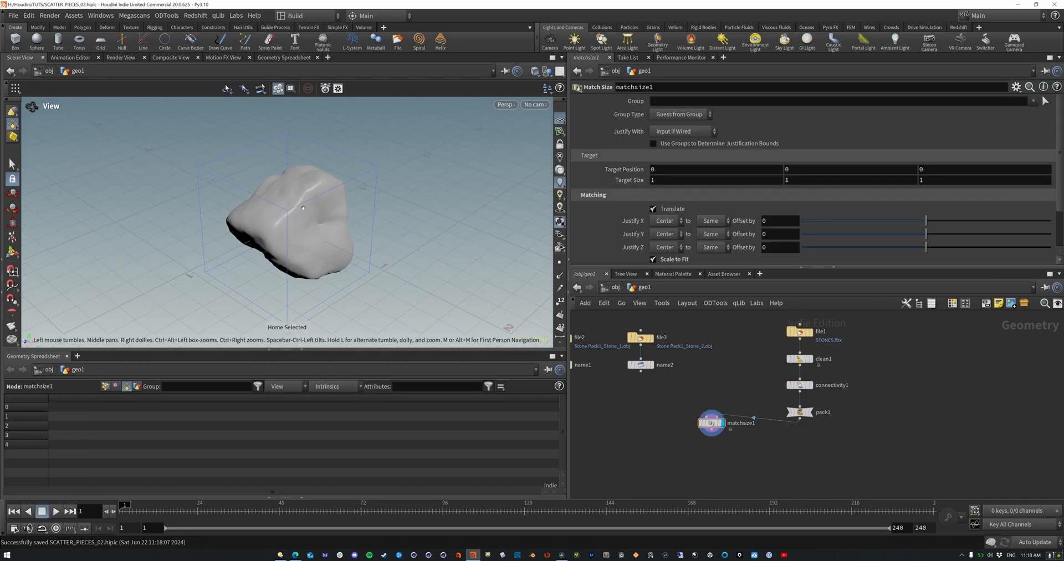
left_click_drag(711, 423, 799, 438)
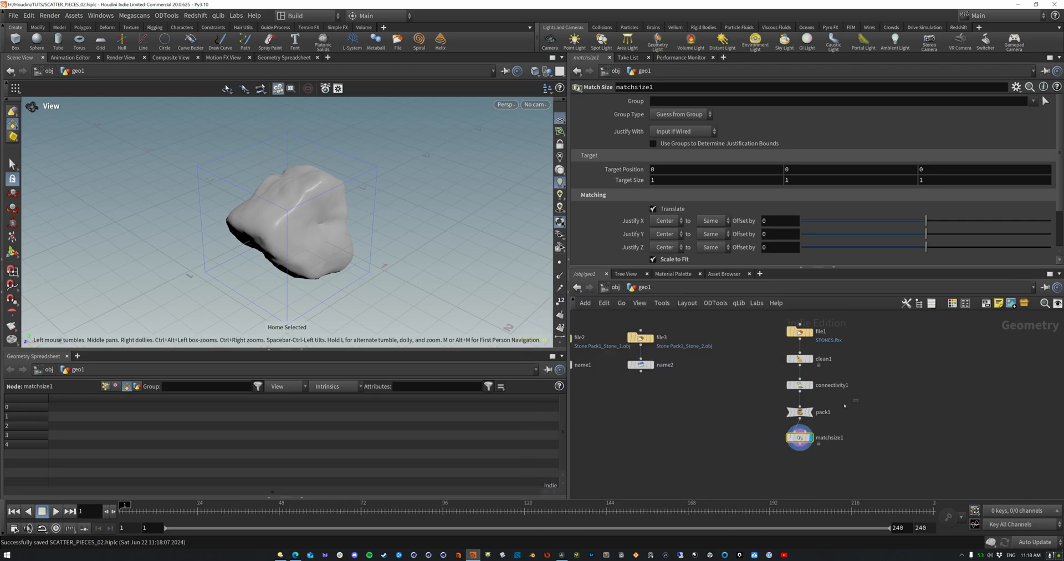
left_click(823, 411)
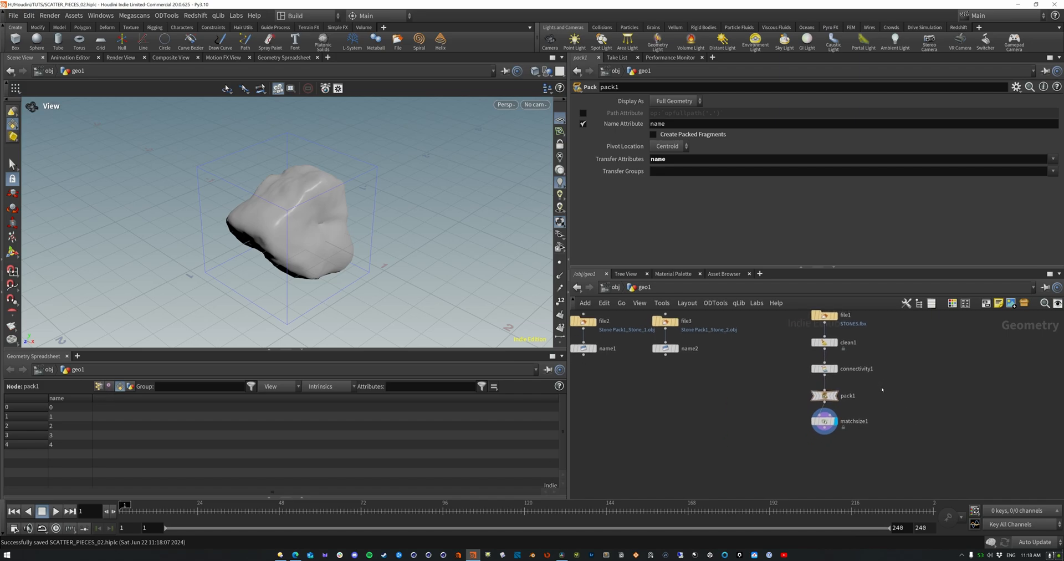
- Add a Grid node sized 3 by 3 with 10 rows and 10 columns
key("tab")
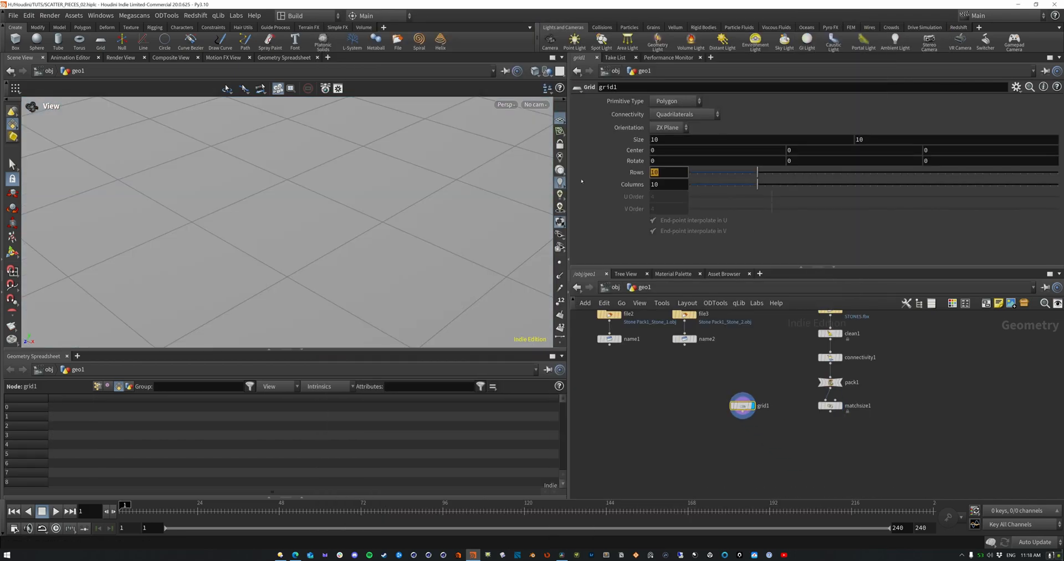
type("1")
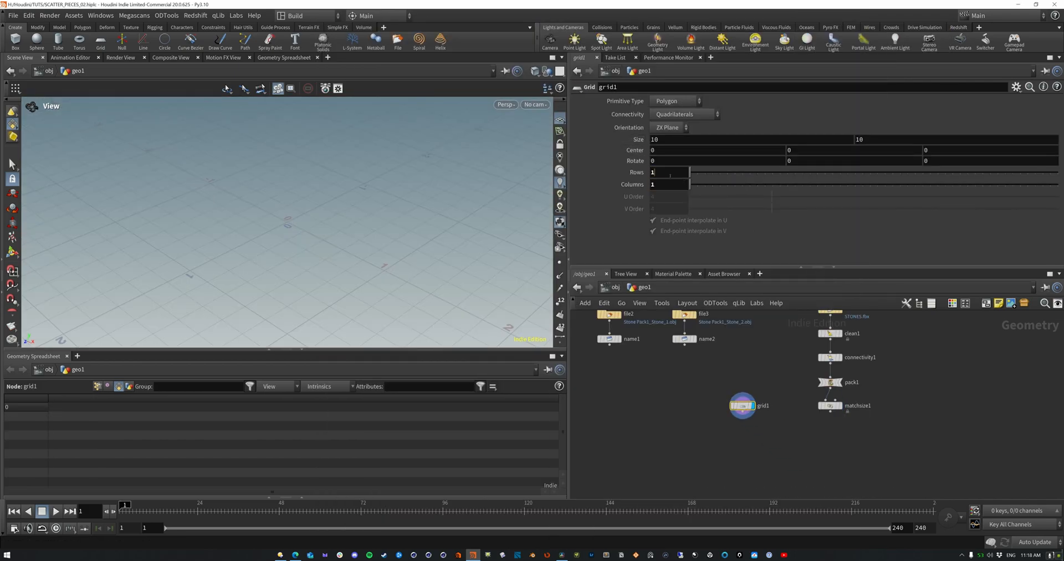
type("2")
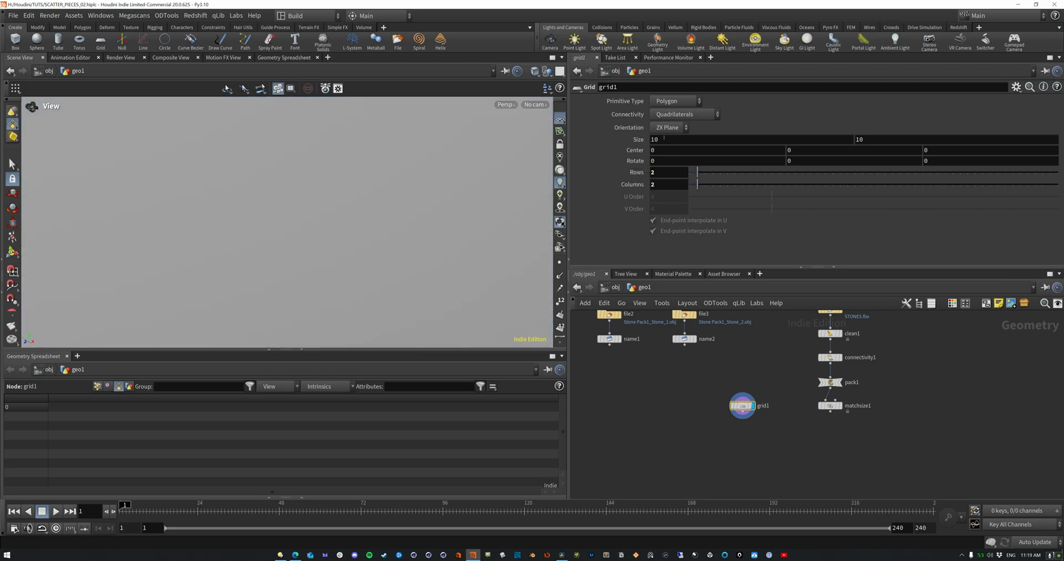
type("3")
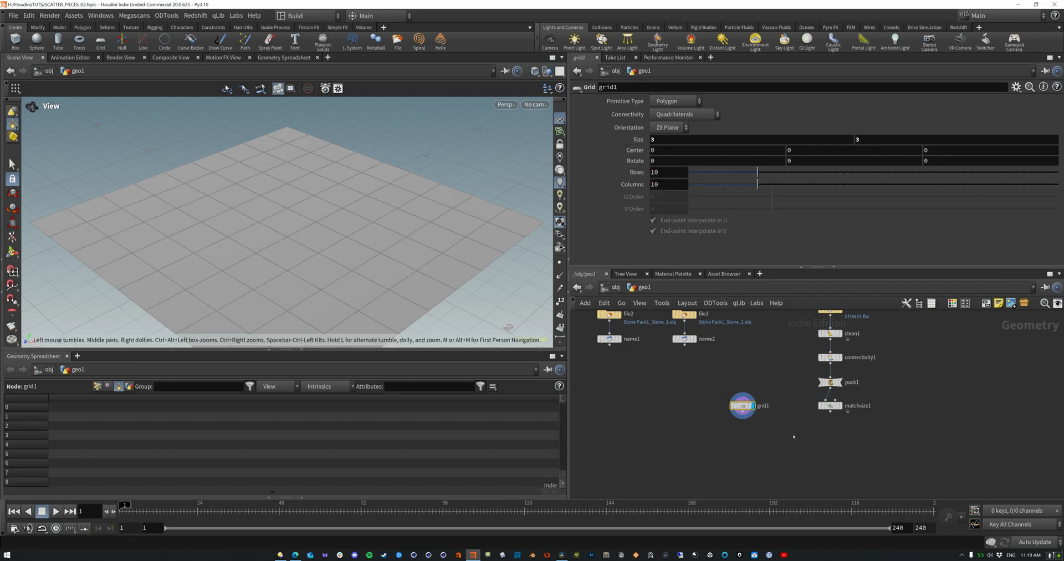
- Add Copy to Points fed by matchsize1 and grid1, with Piece Attribute enabled as name
key("tab")
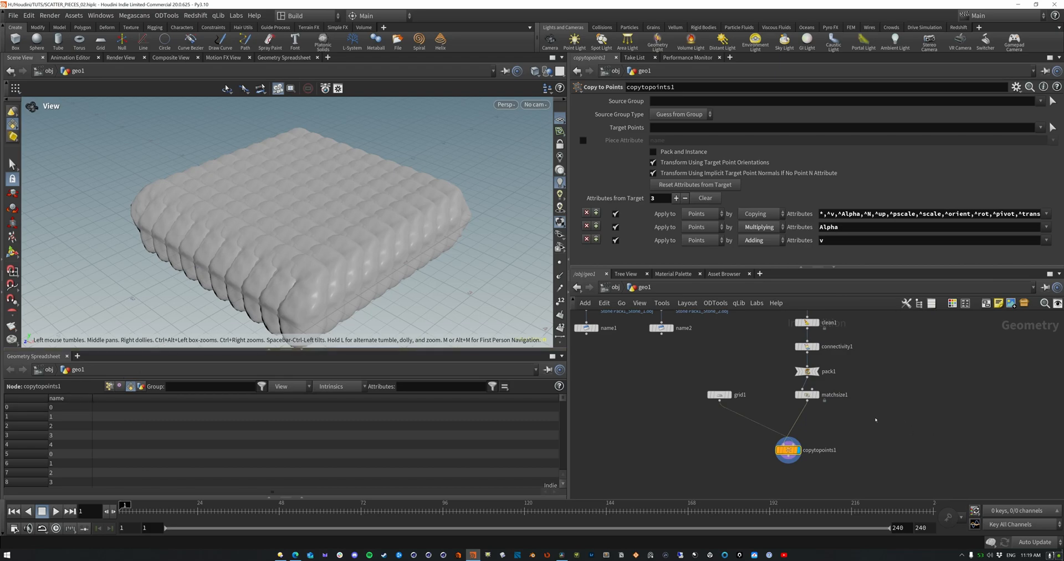
mouse_move(869, 416)
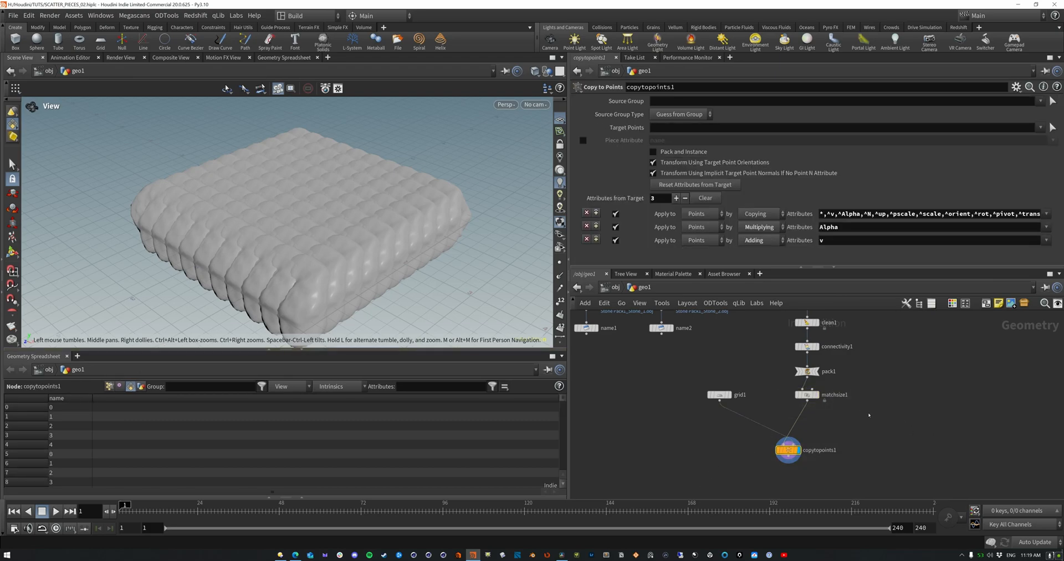
left_click(808, 394)
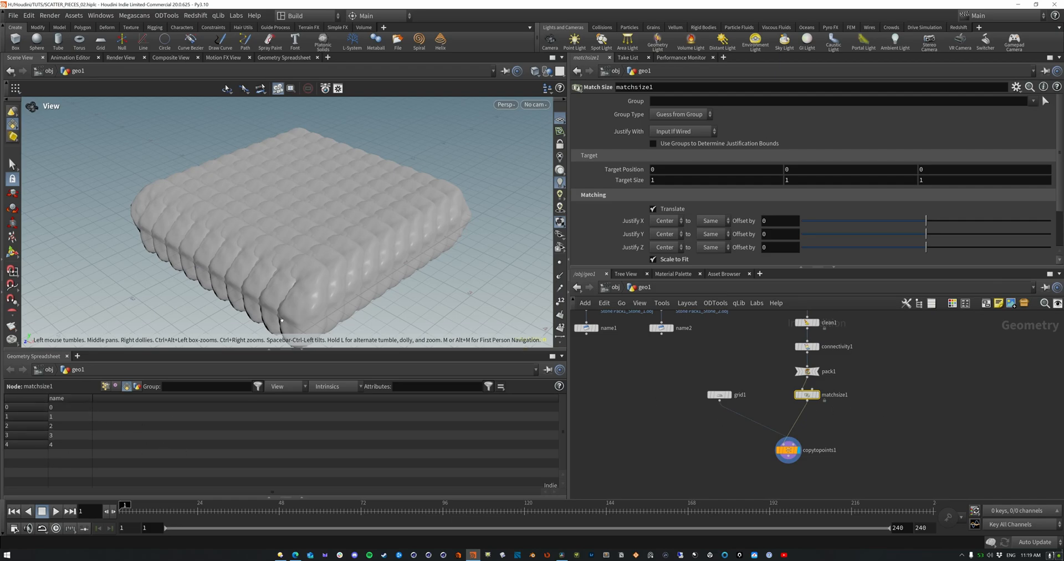
left_click(785, 449)
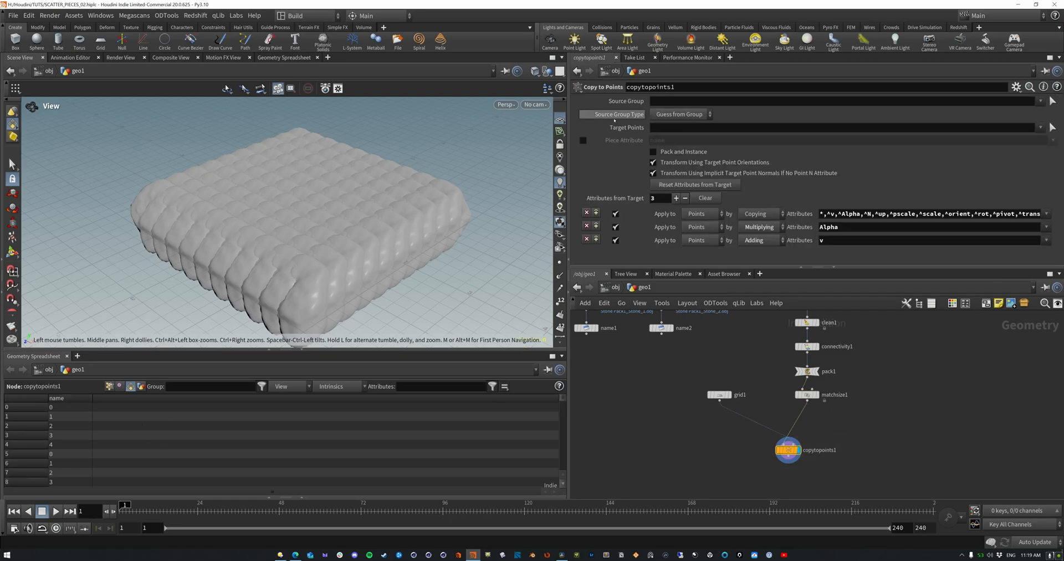
left_click(583, 141)
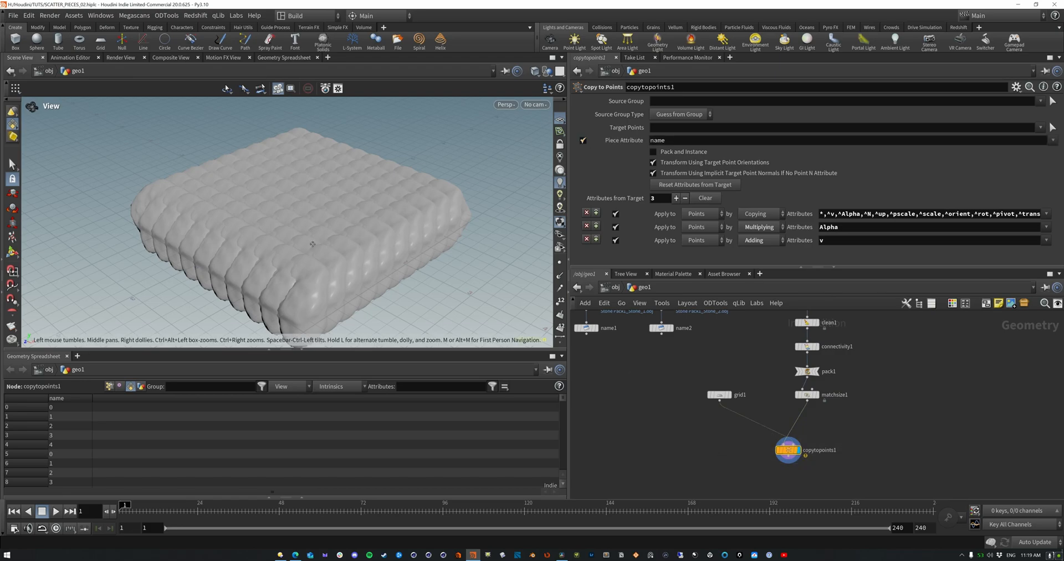
mouse_move(787, 450)
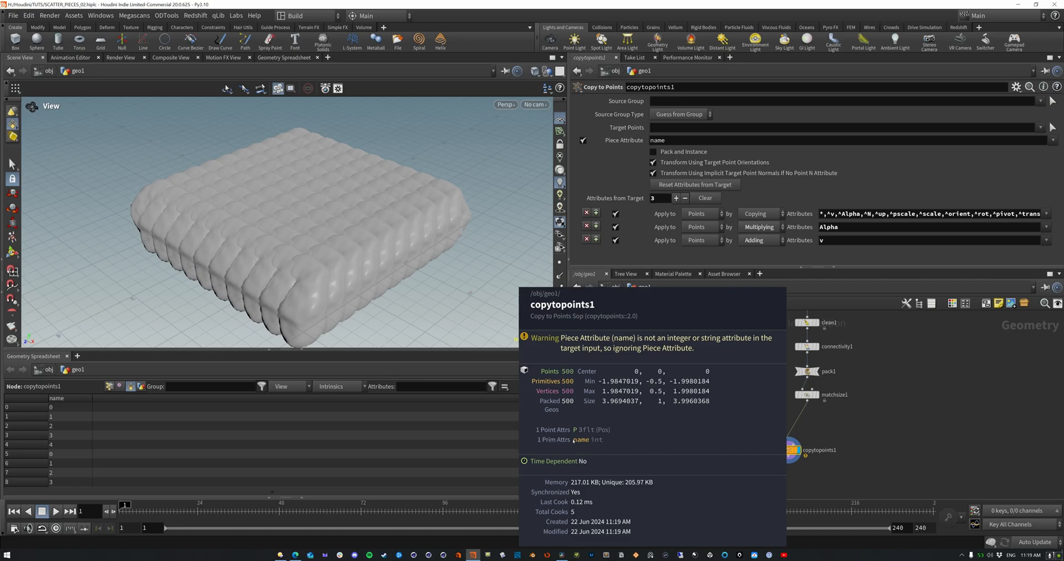
- Insert an Attribute Promote node moving name from primitives to points before Copy to Points
key("tab")
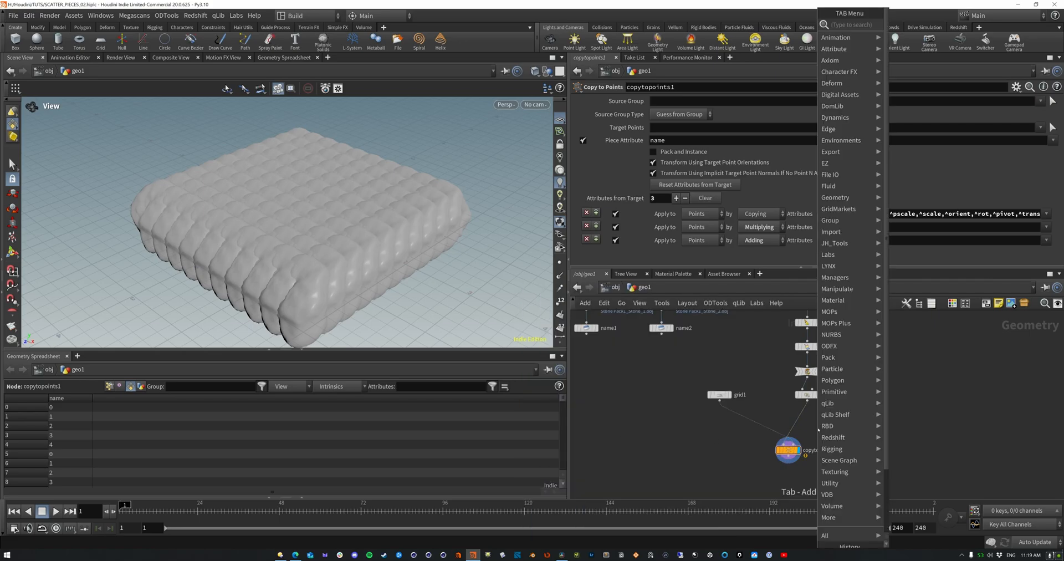
type("attri")
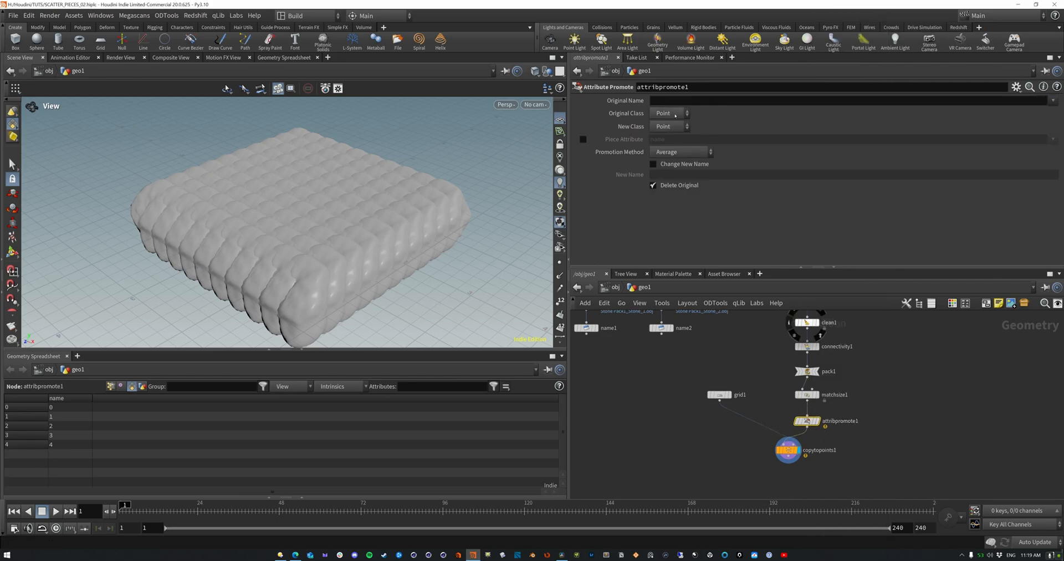
left_click(667, 112)
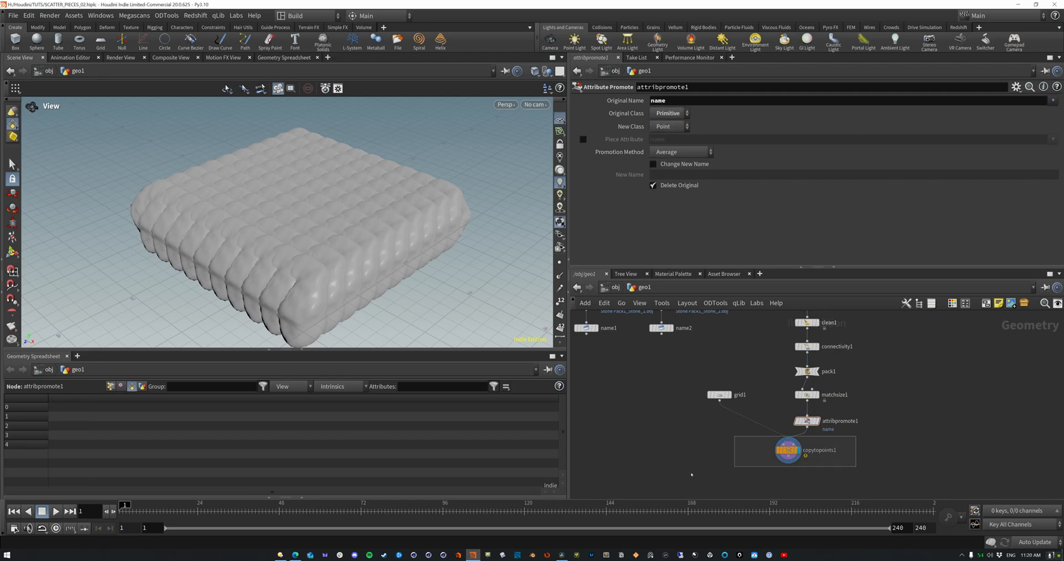
left_click(785, 450)
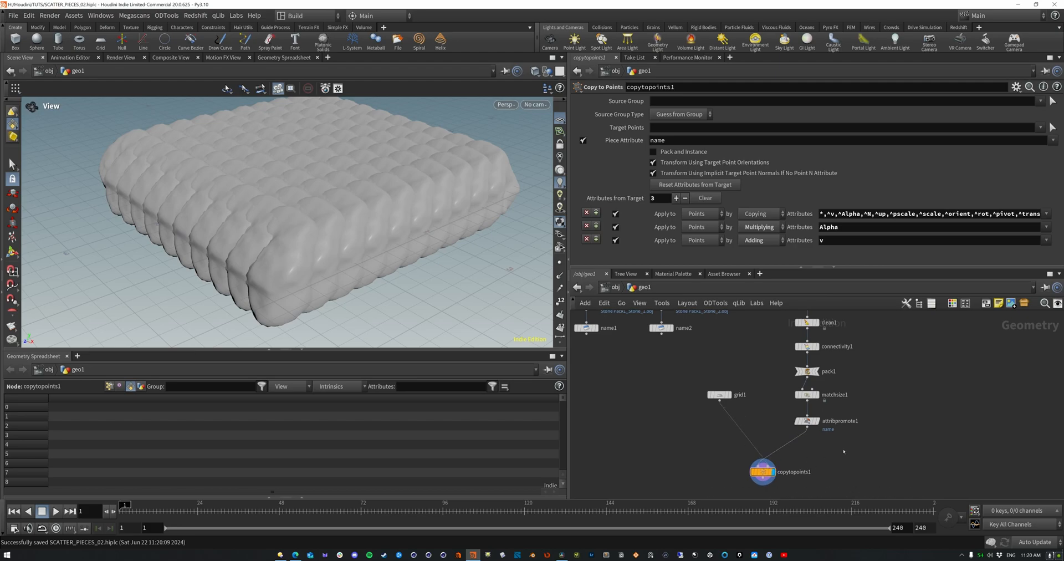
- Add attribfrompieces1 and connect grid1 and the stone pieces library into it
key("tab")
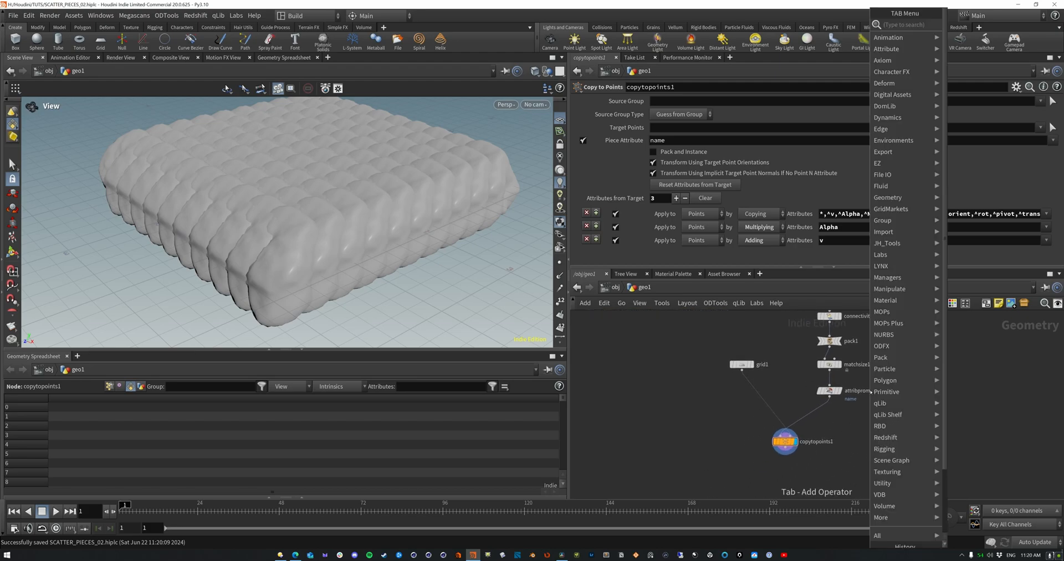
type("att from pi")
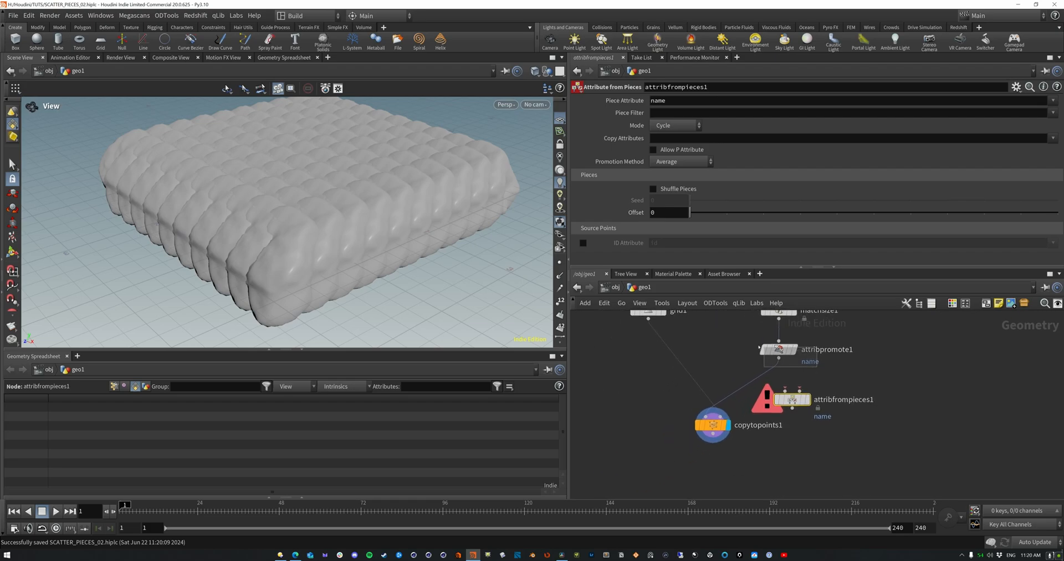
left_click(778, 350)
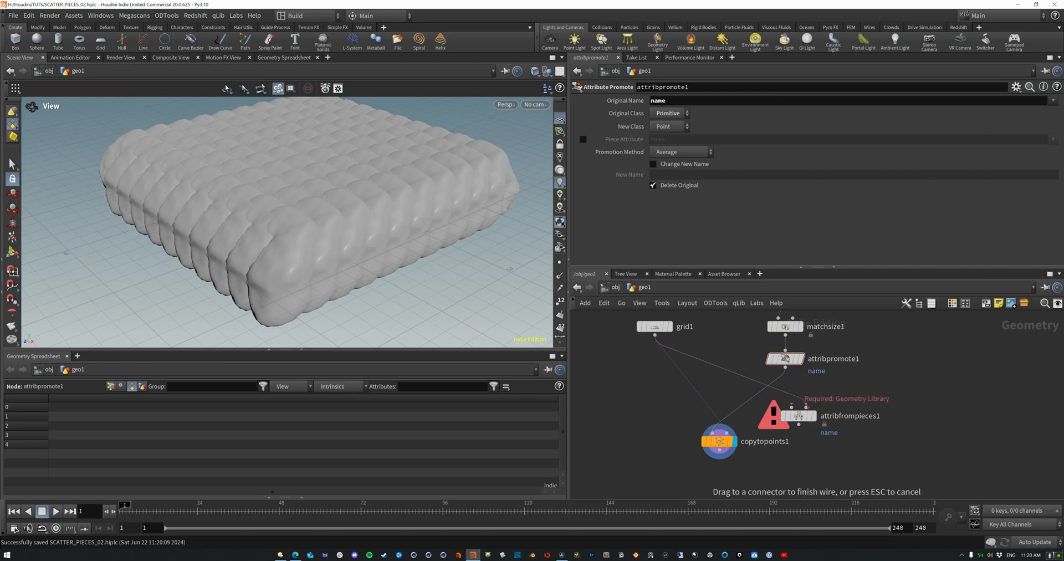
left_click(798, 416)
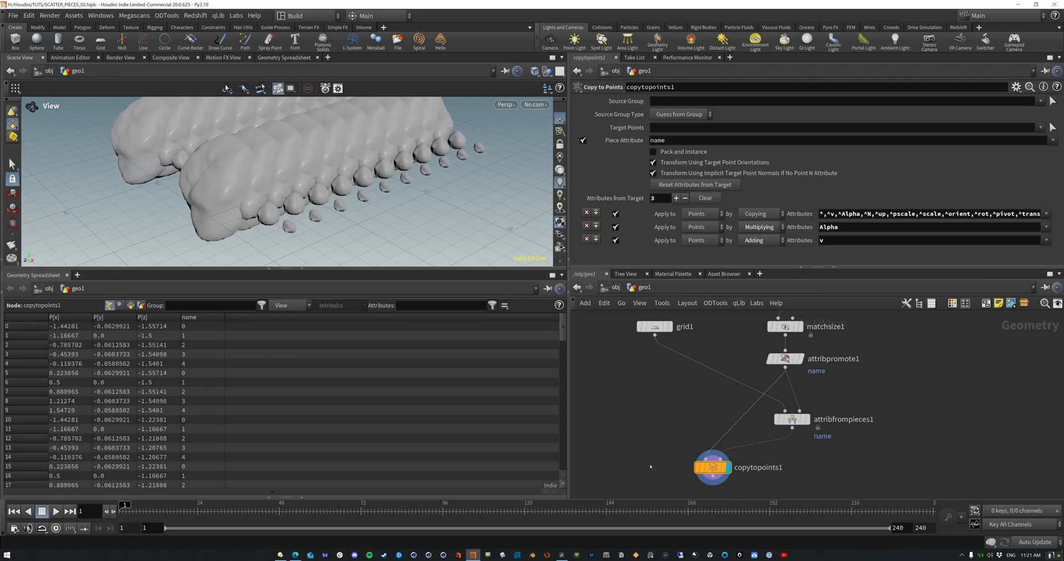
- Set attribfrompieces1 Mode to Noise with Element Size about 0.468
left_click_drag(271, 190, 366, 197)
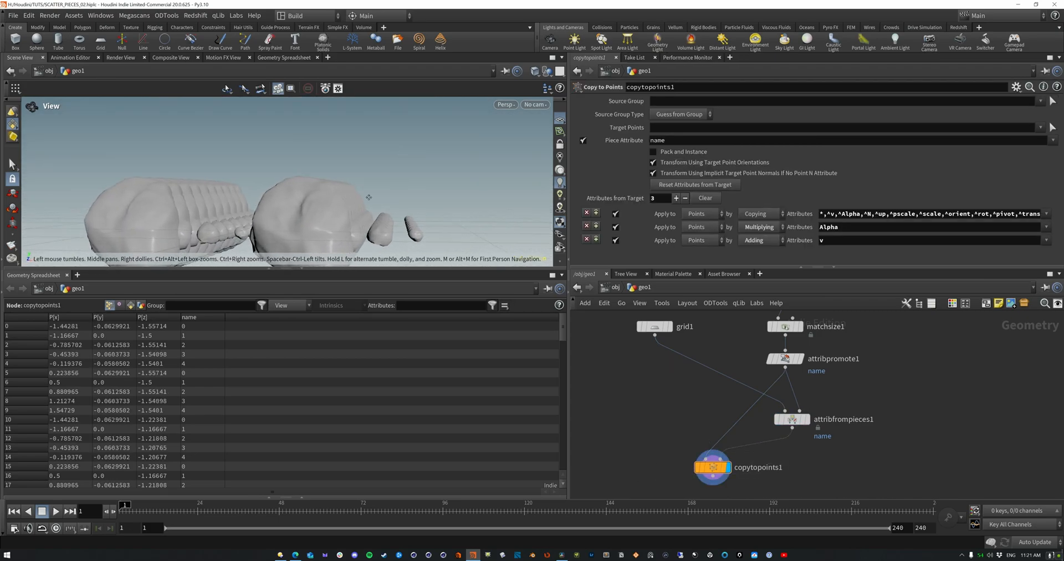
left_click_drag(367, 196, 434, 173)
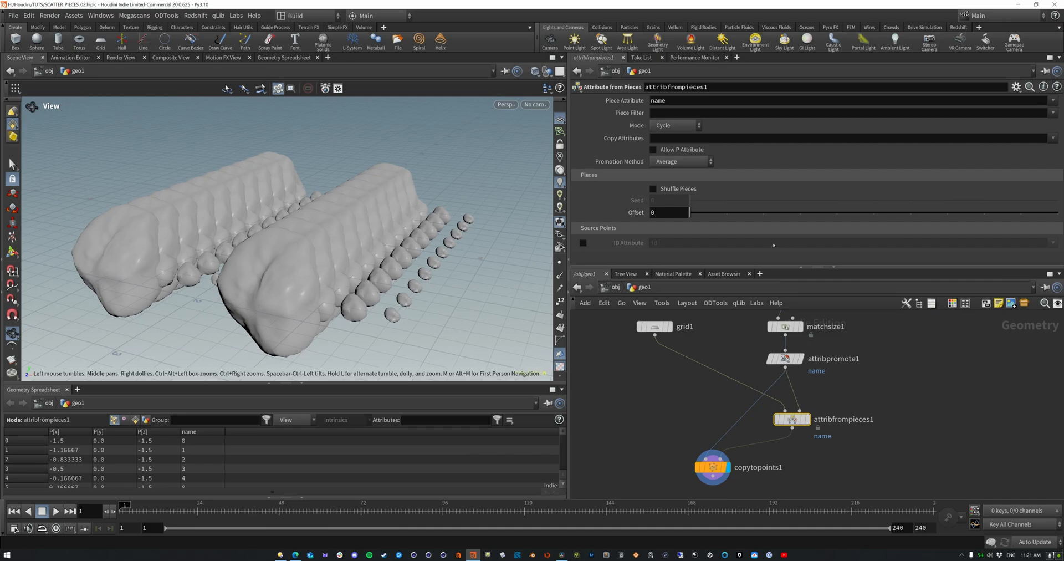
left_click_drag(689, 212, 911, 211)
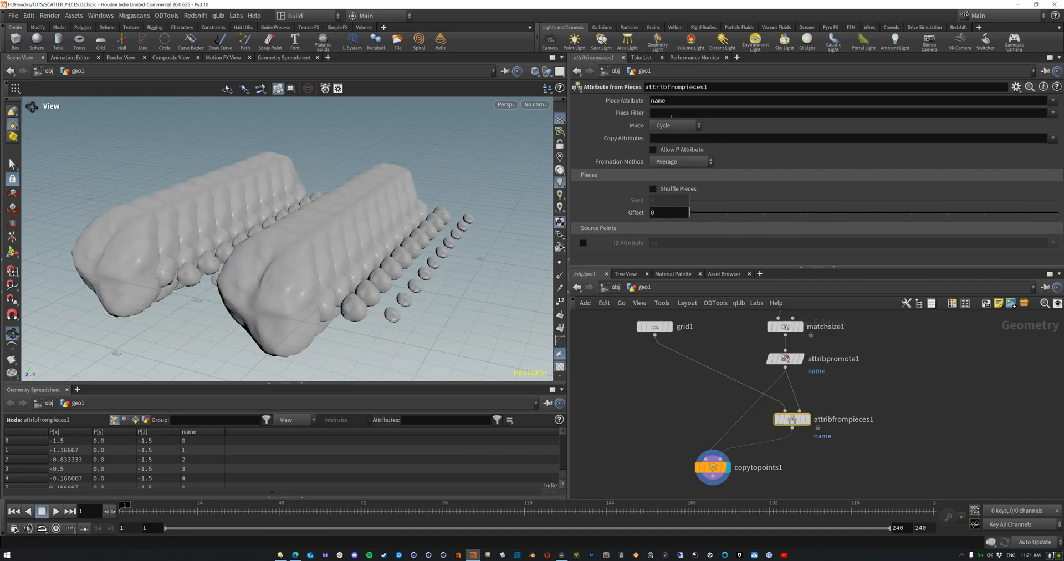
left_click(672, 125)
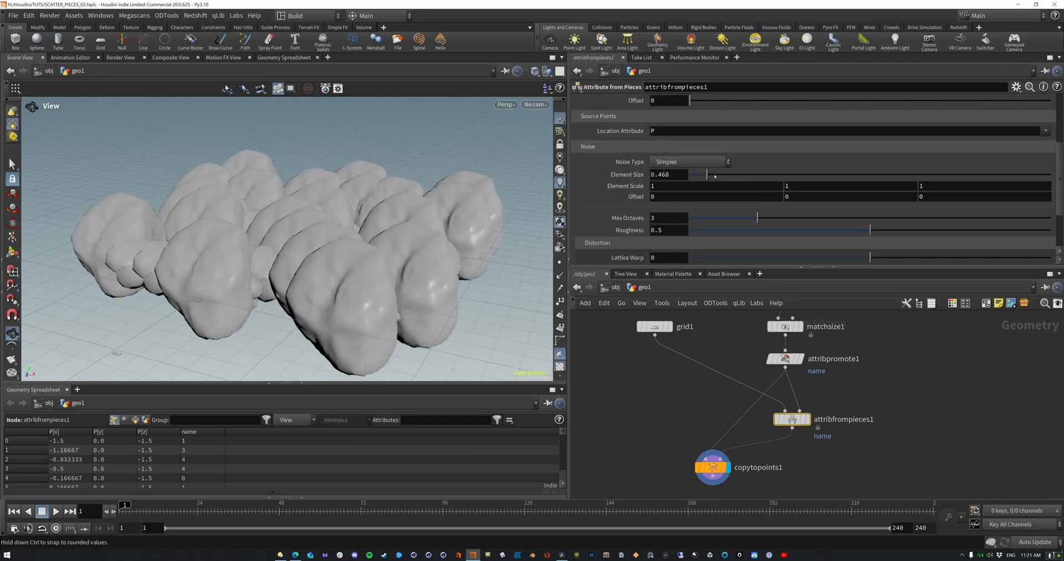
- Raise the noise Element Size to about 3.393, then select copytopoints1
left_click_drag(695, 174, 811, 175)
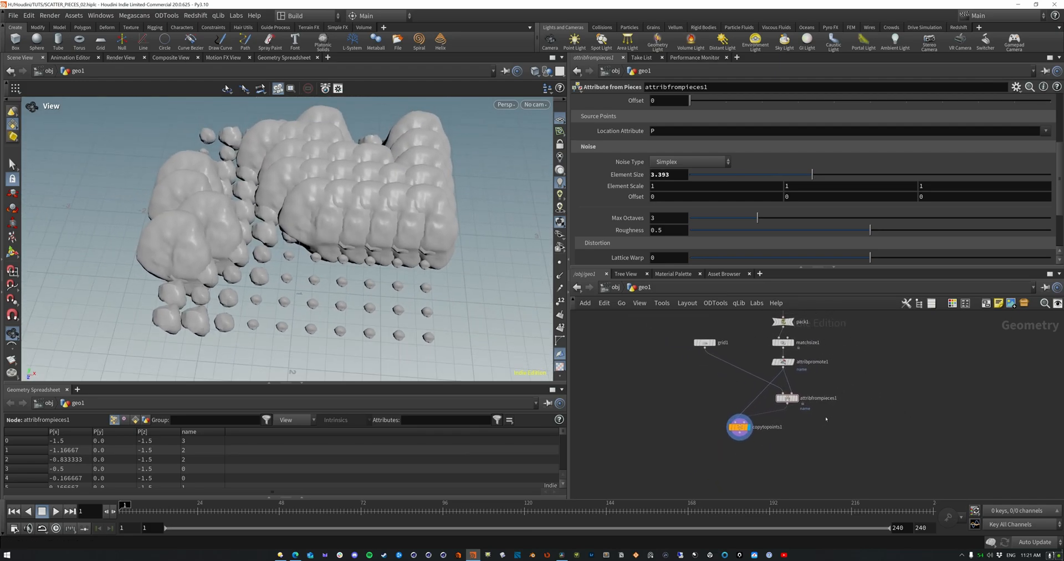
left_click(739, 426)
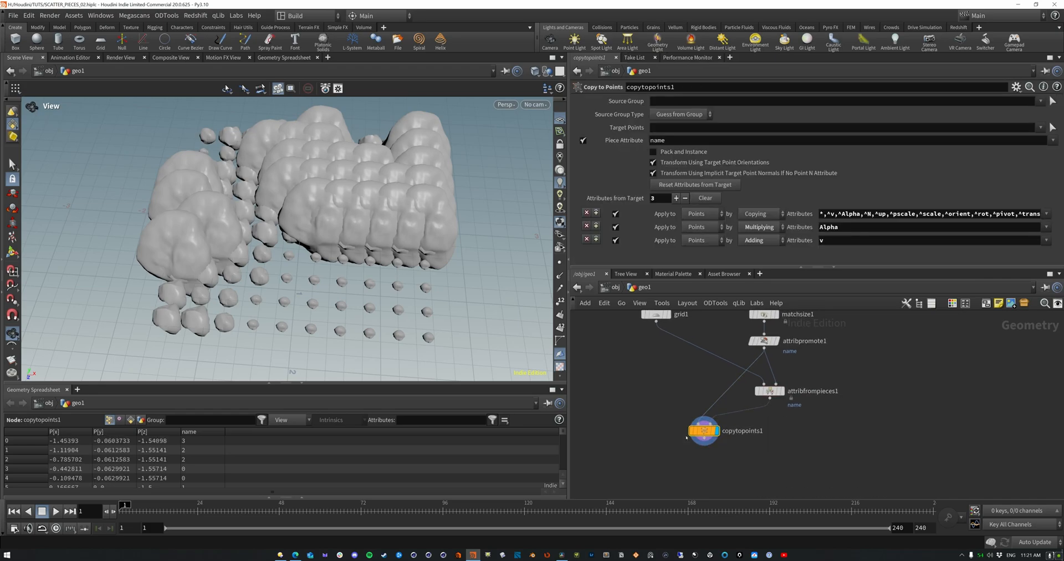
- Add a Scatter and Align node on grid1, lowering Min/Max Radius and raising Coverage
key("Tab")
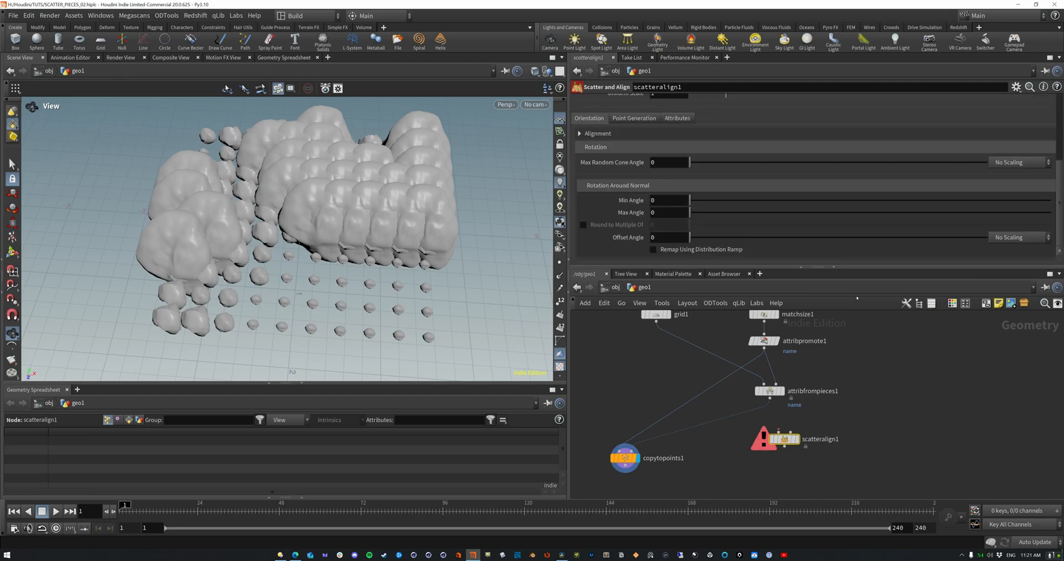
mouse_move(780, 433)
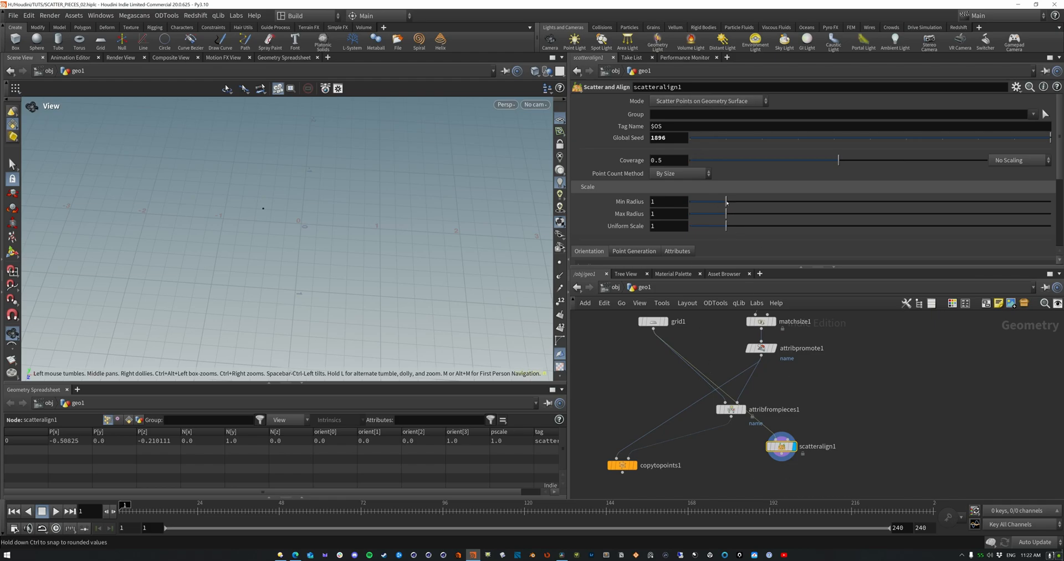
left_click_drag(726, 202, 693, 202)
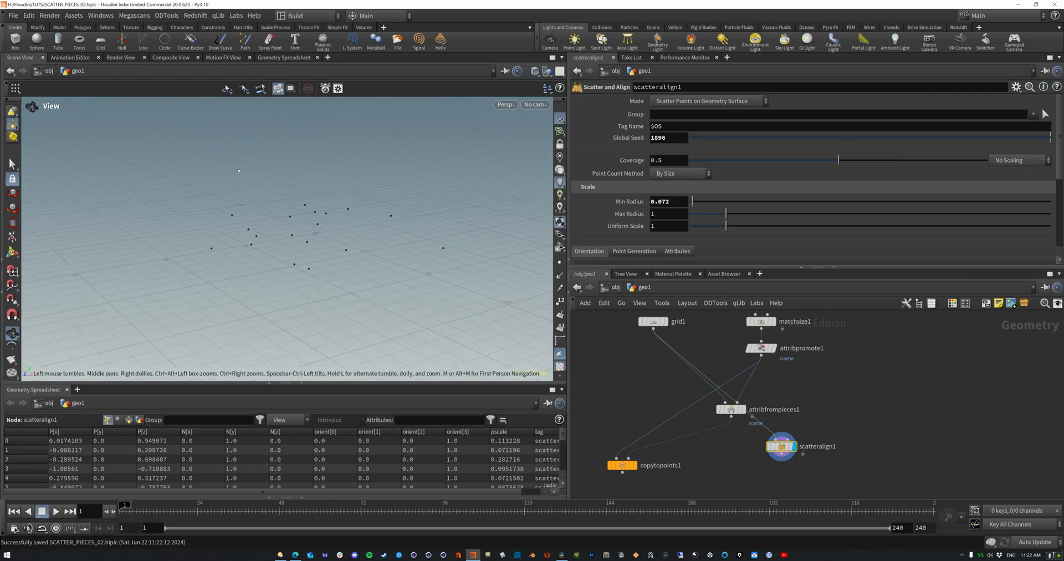
left_click(677, 321)
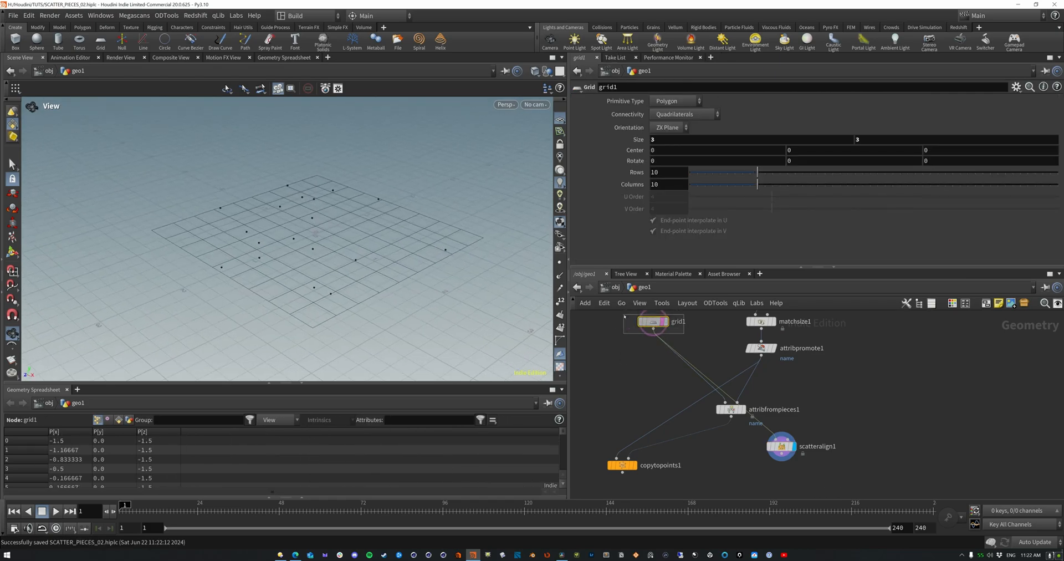
left_click(780, 446)
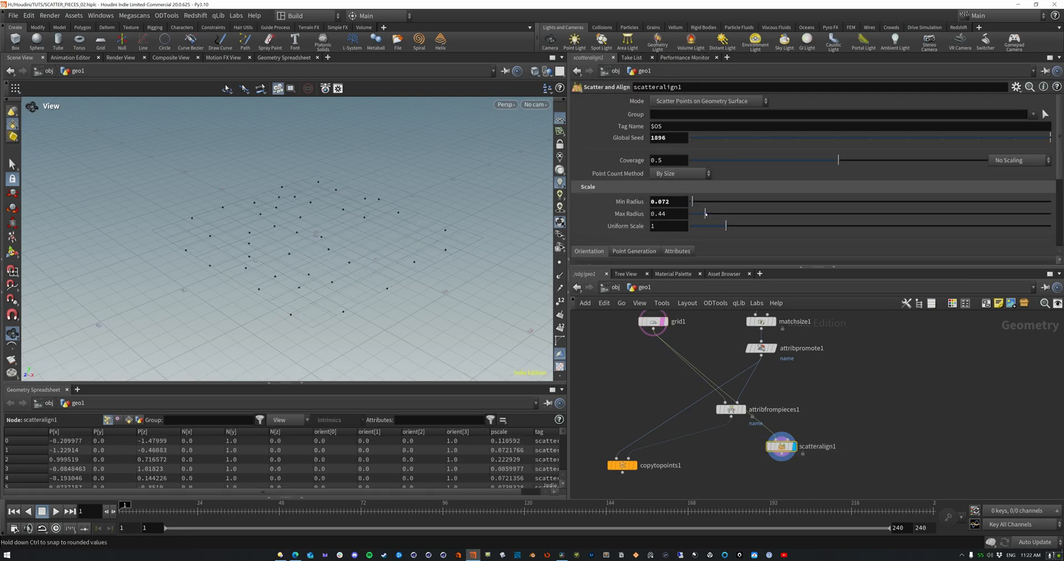
left_click_drag(705, 213, 698, 214)
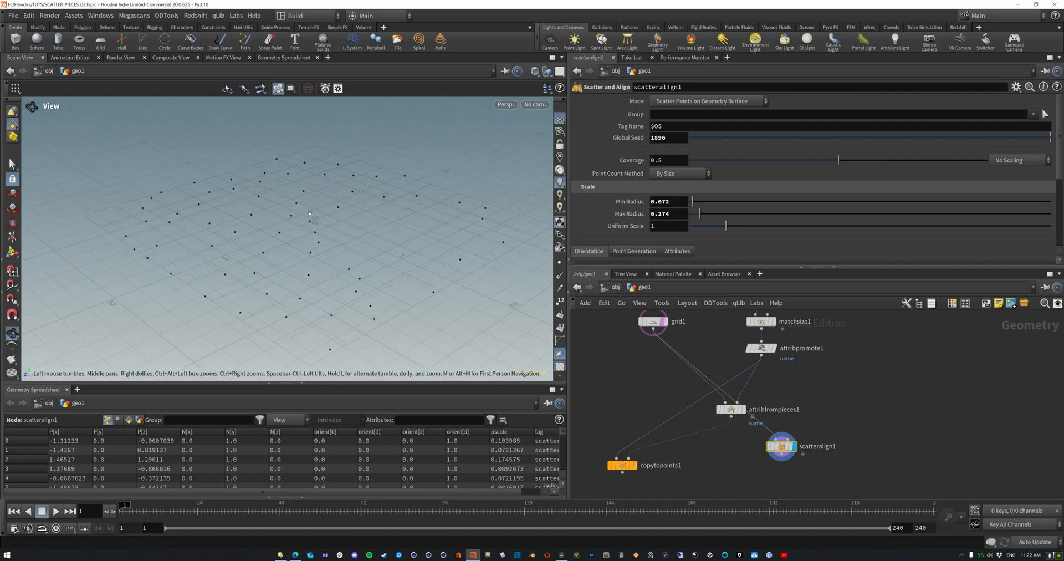
left_click_drag(838, 160, 971, 160)
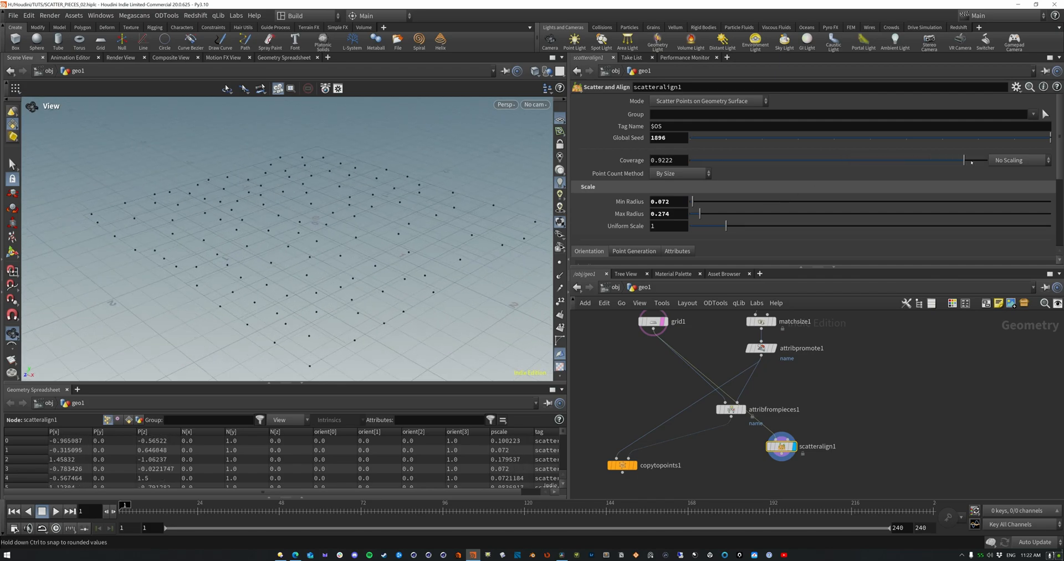
- Count scattered points By Density with a Density Scale of about 102
left_click(679, 173)
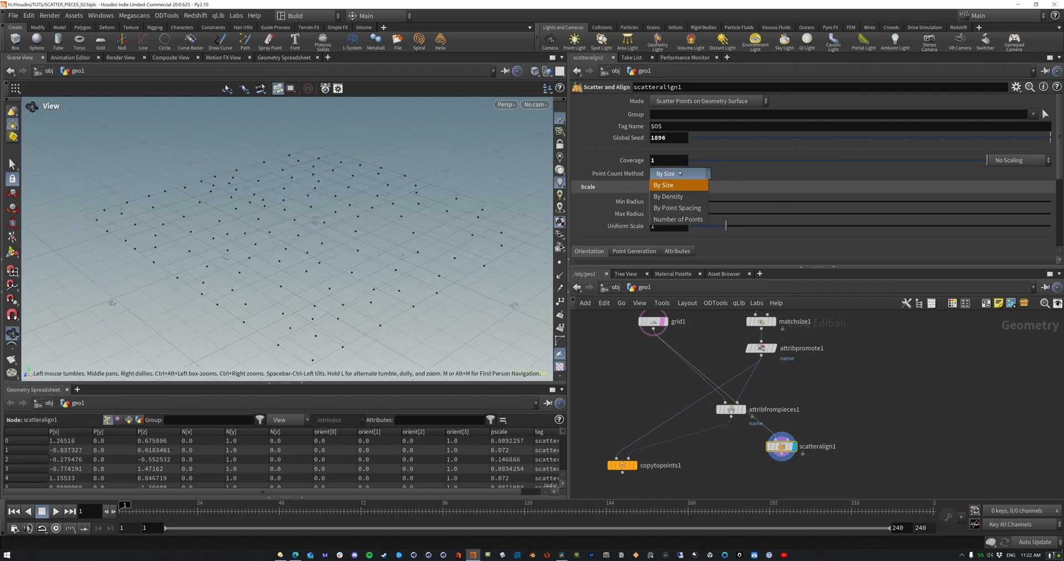
left_click(667, 196)
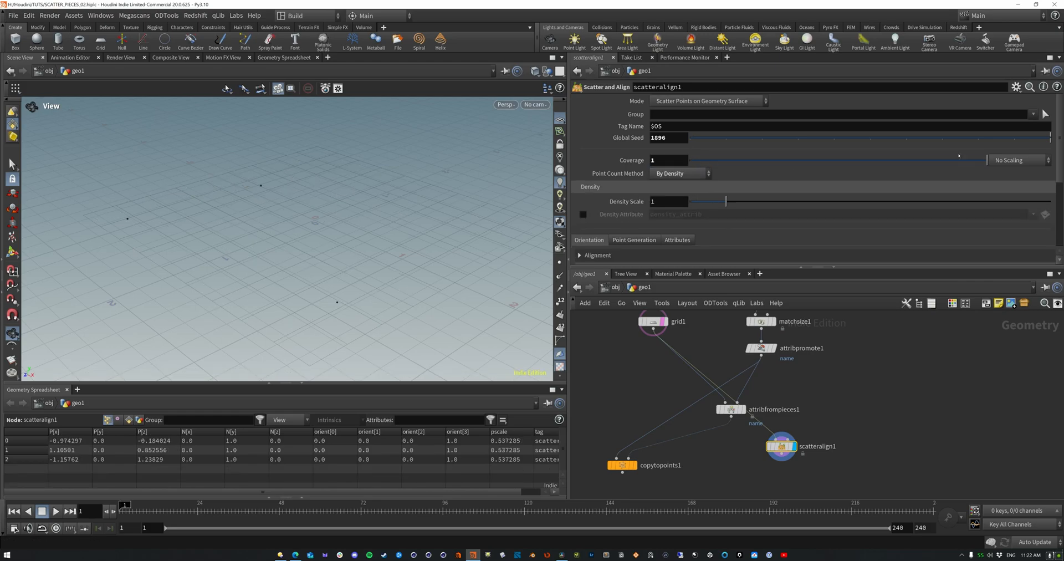
type("10")
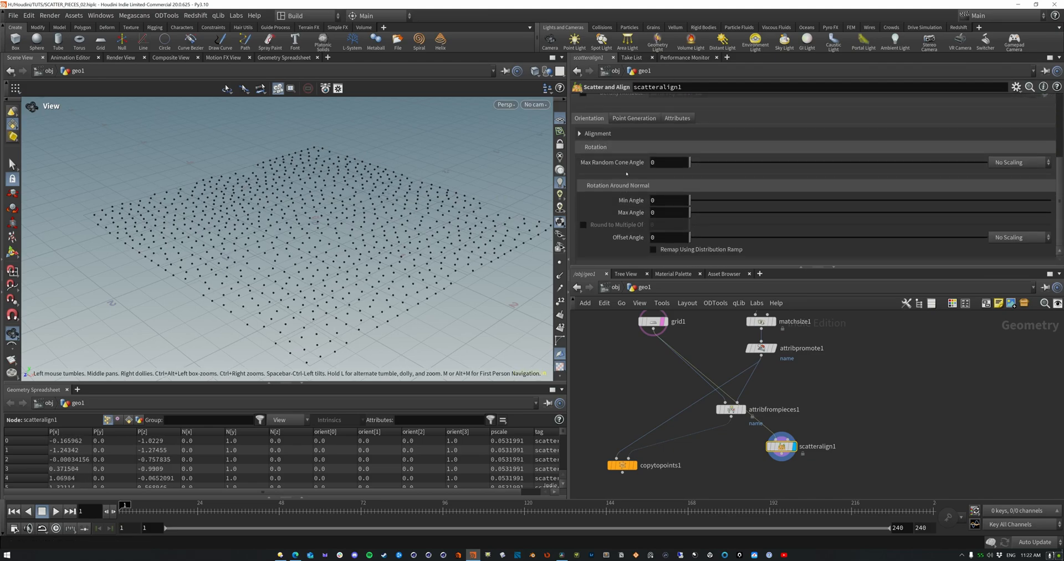
left_click(632, 118)
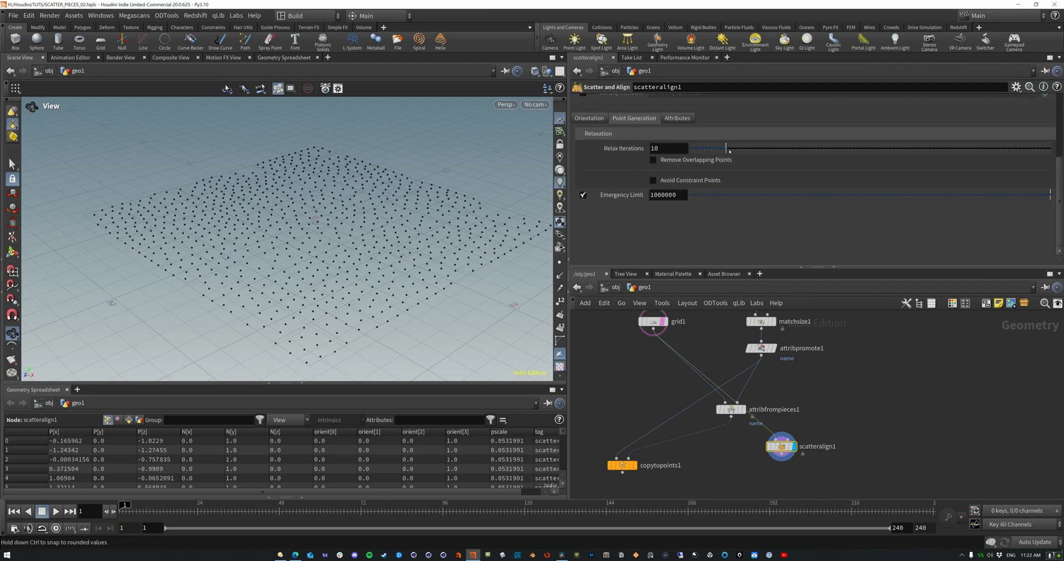
left_click_drag(729, 148, 914, 148)
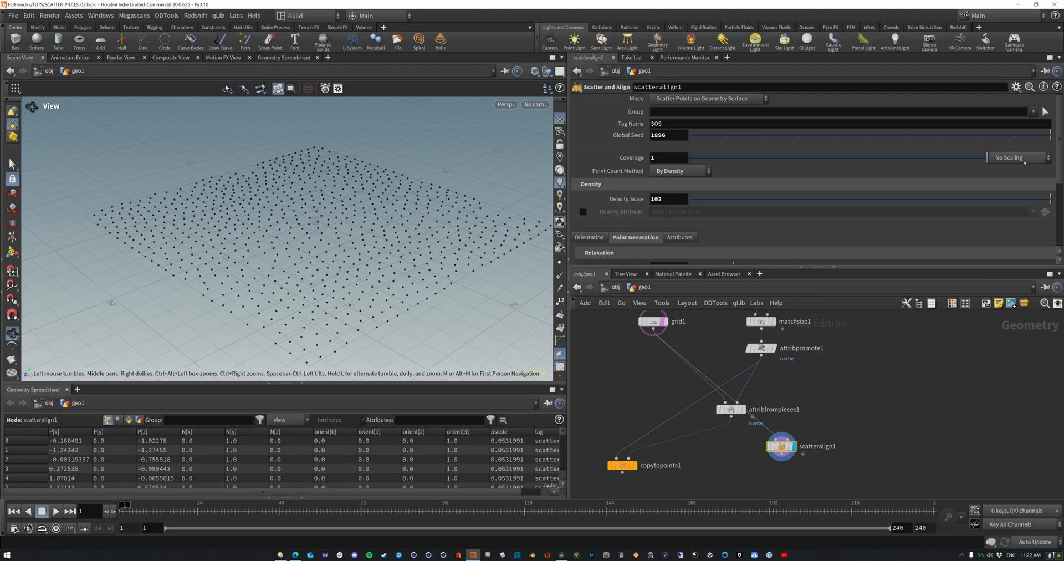
- Turn off coverage attribute scaling and lower the density scale to about 4.03
left_click(1016, 156)
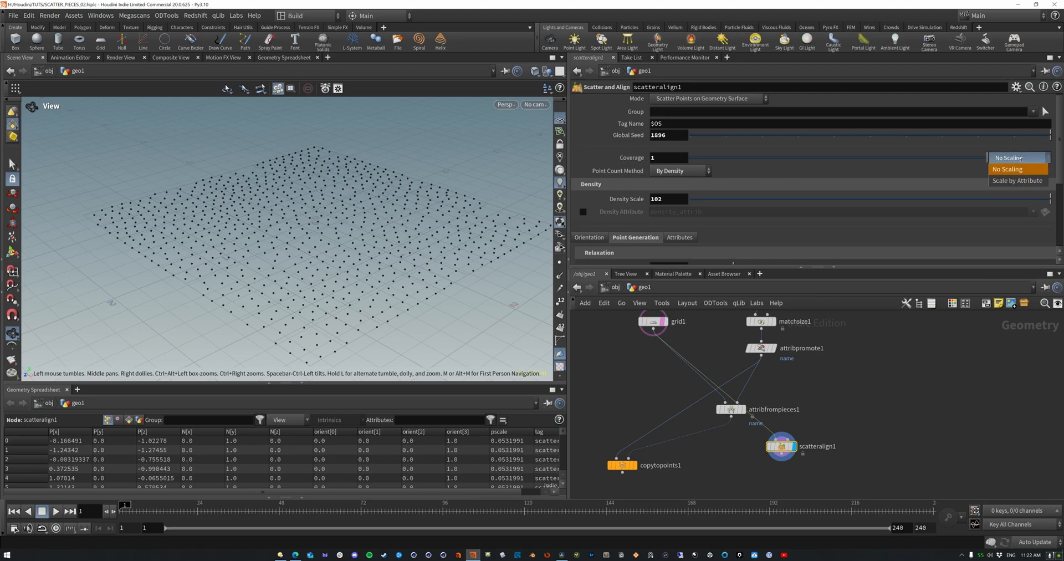
left_click(1017, 180)
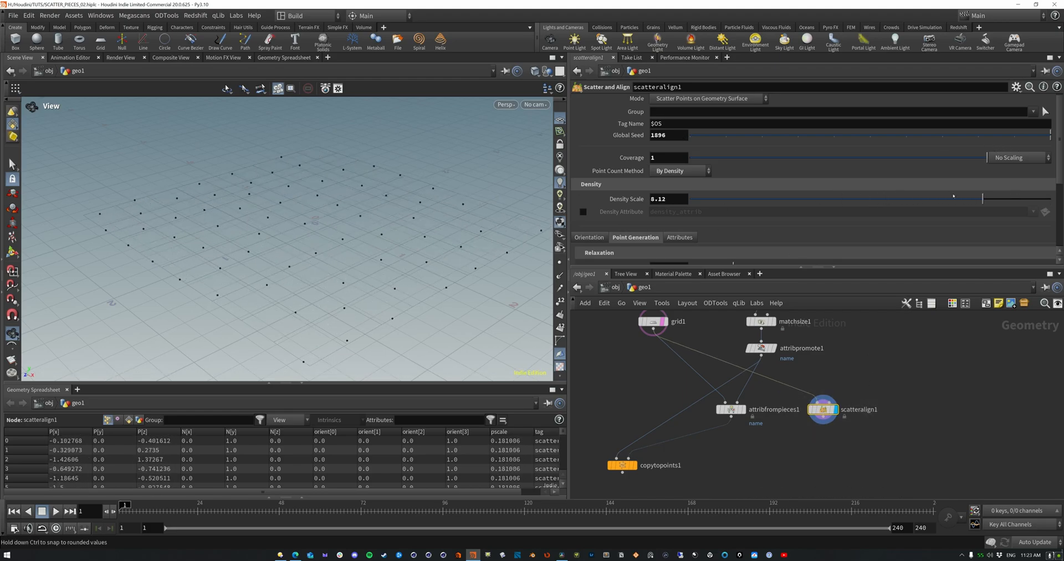
left_click_drag(983, 199, 864, 198)
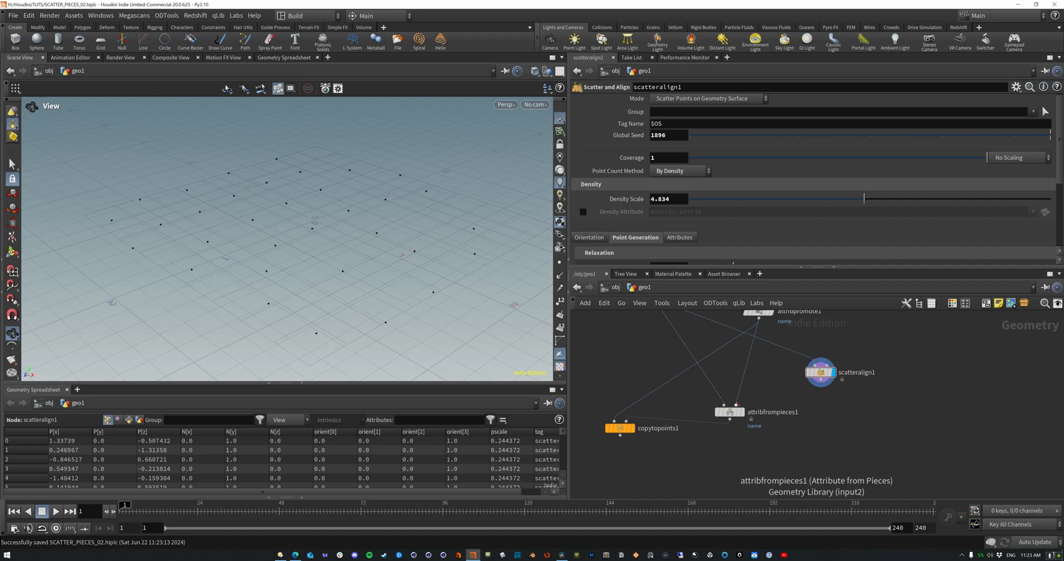
mouse_move(730, 413)
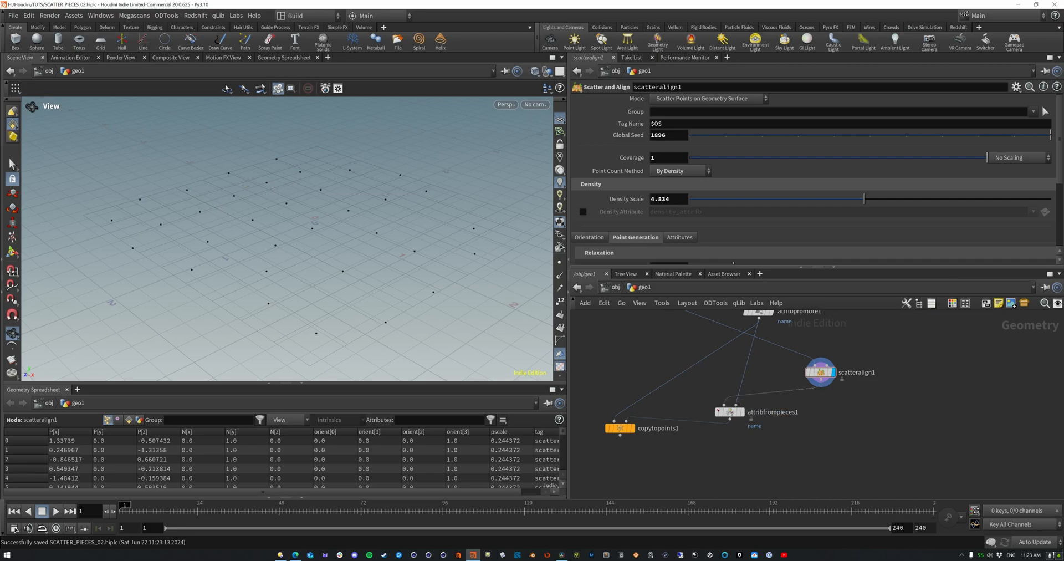
- Switch attribfrompieces1 Mode from Noise to Random and display copytopoints1
left_click(729, 413)
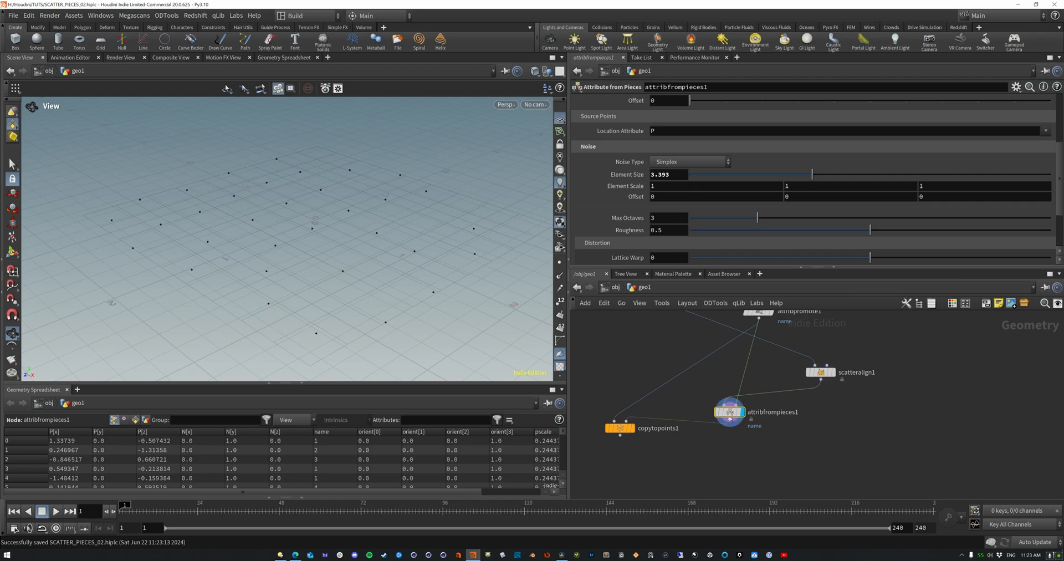
mouse_move(729, 412)
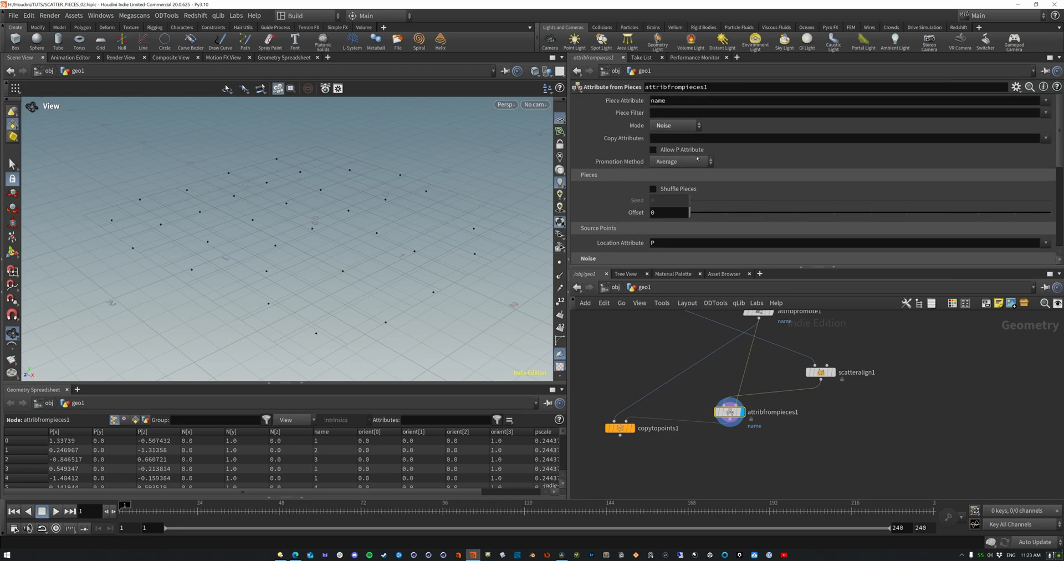
left_click(688, 174)
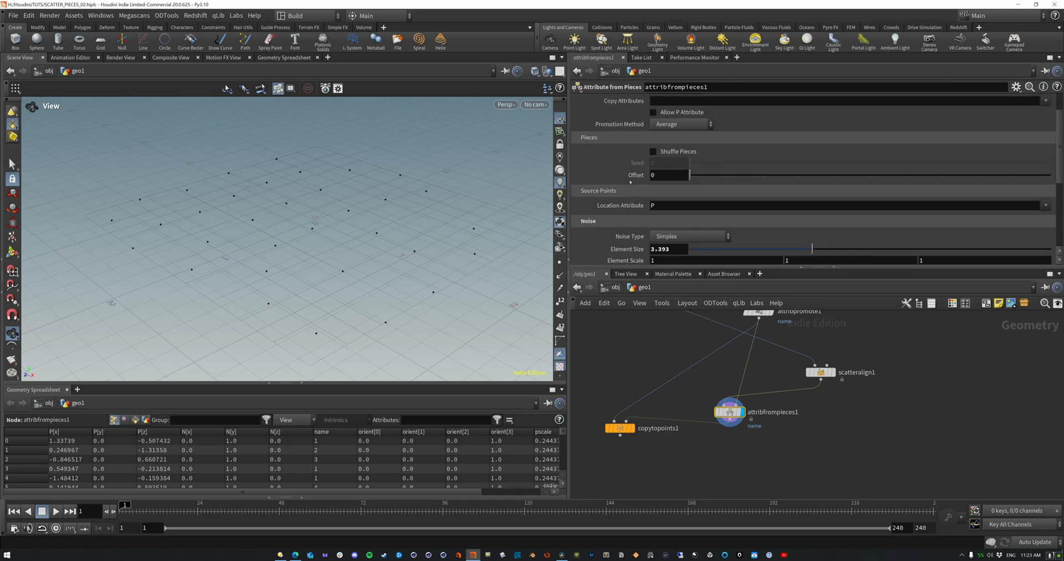
left_click(675, 113)
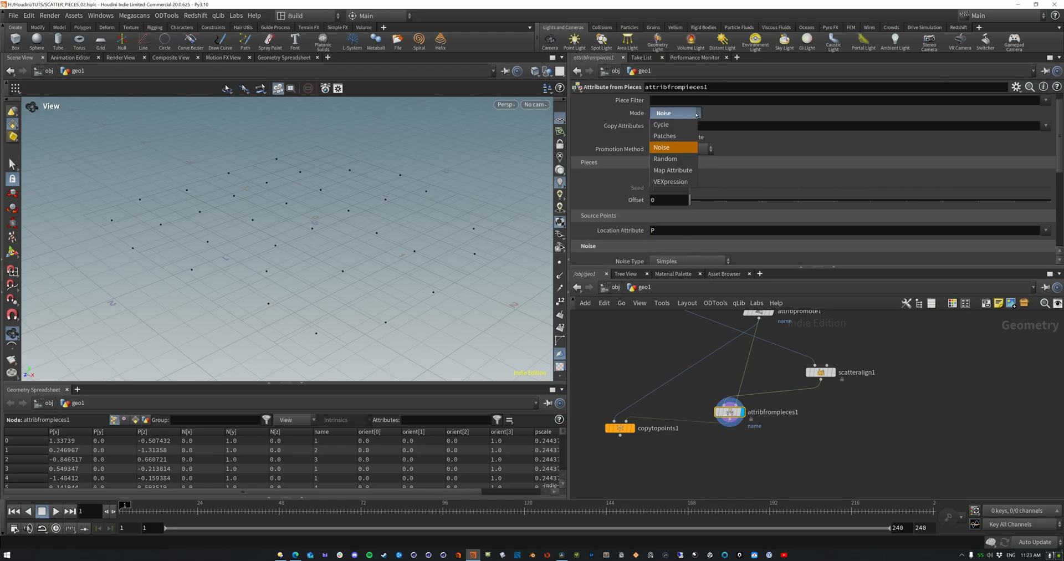
left_click(665, 158)
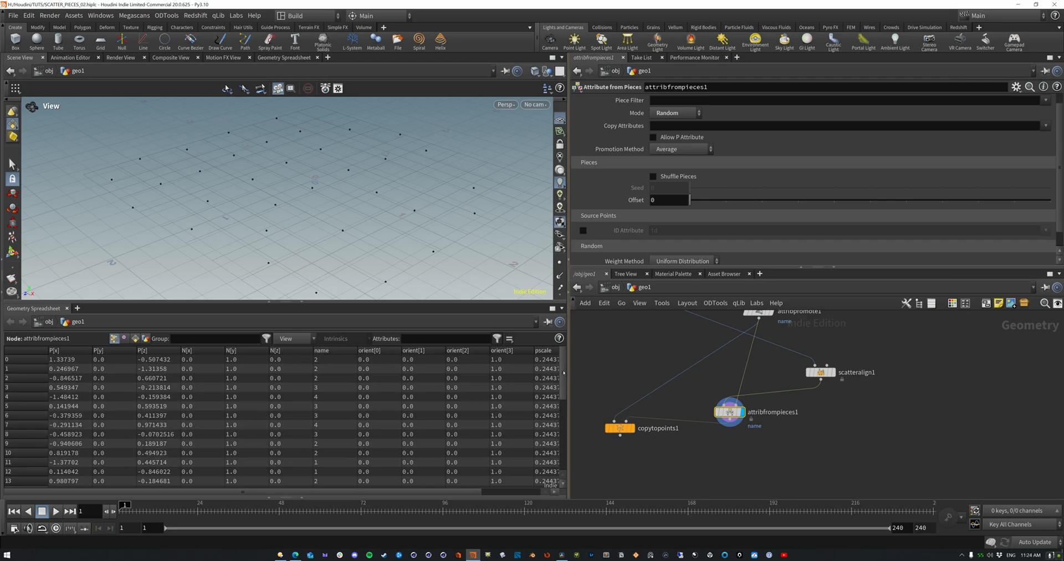
scroll("down", 3)
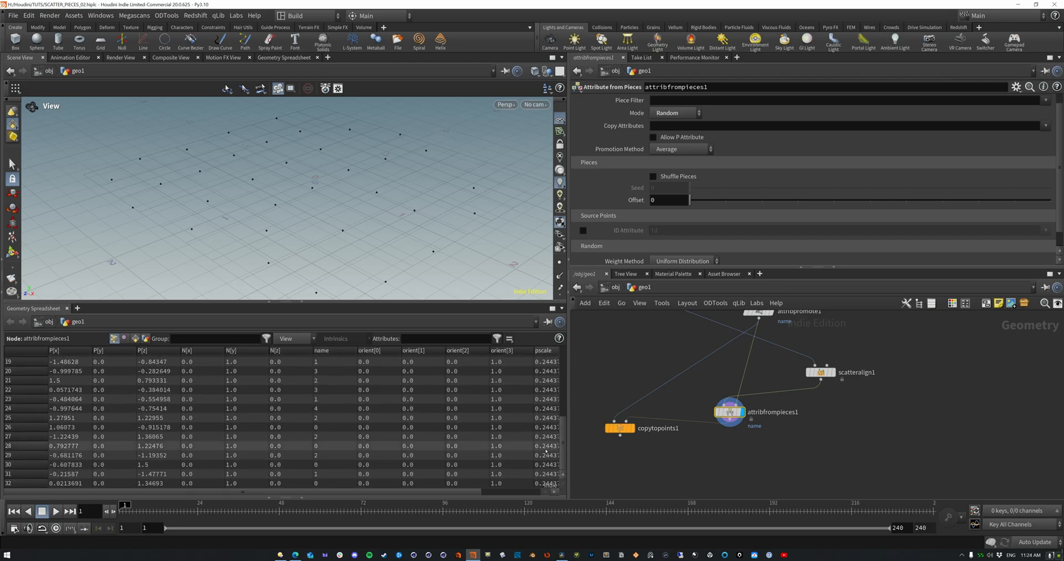
left_click(351, 349)
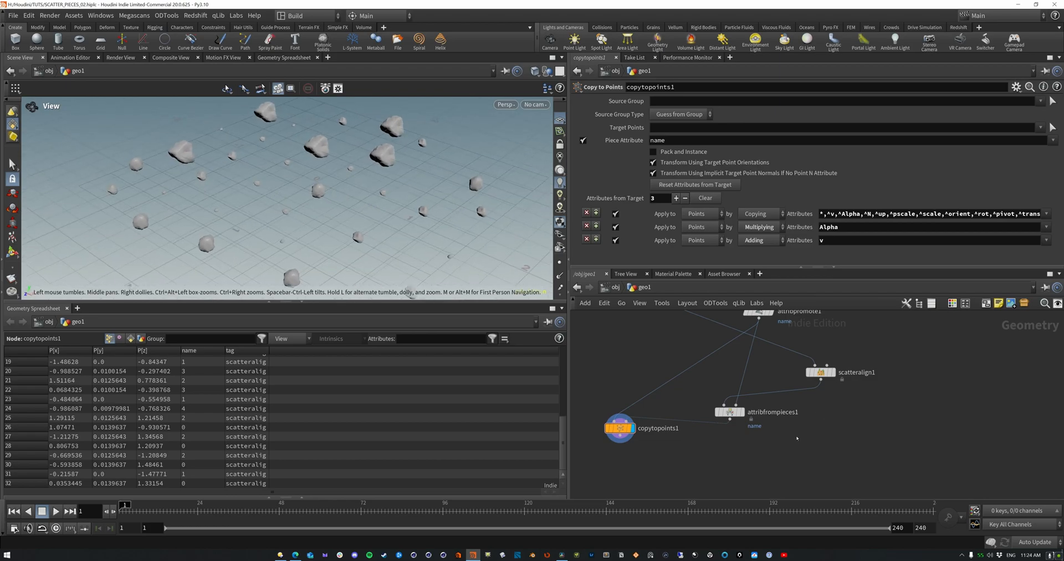
- Save the scene with Ctrl+S
key("ctrl+s")
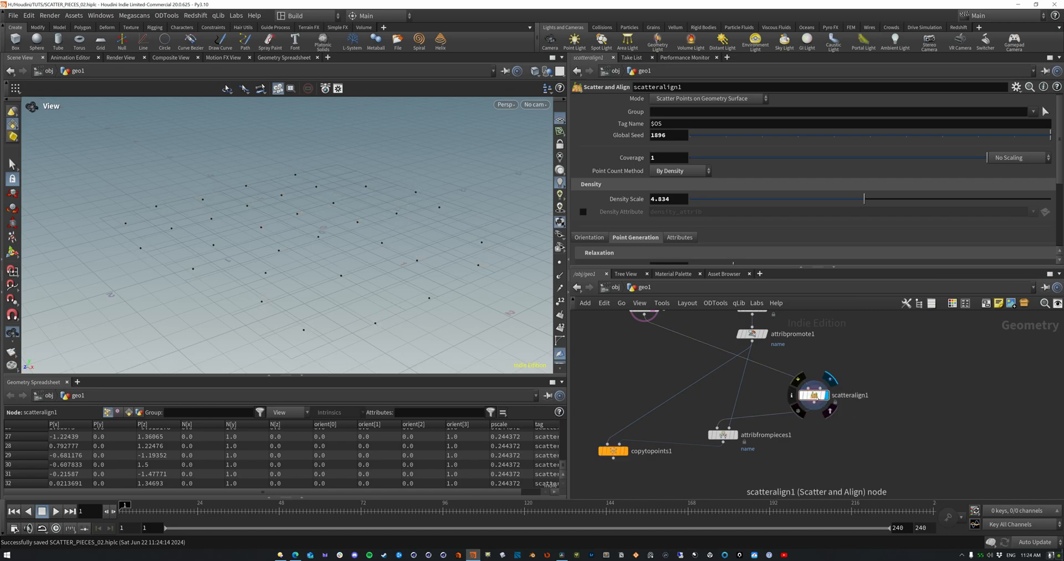
- Review the Scatter and Align Mode options, leaving the surface-scatter mode unchanged
left_click(706, 97)
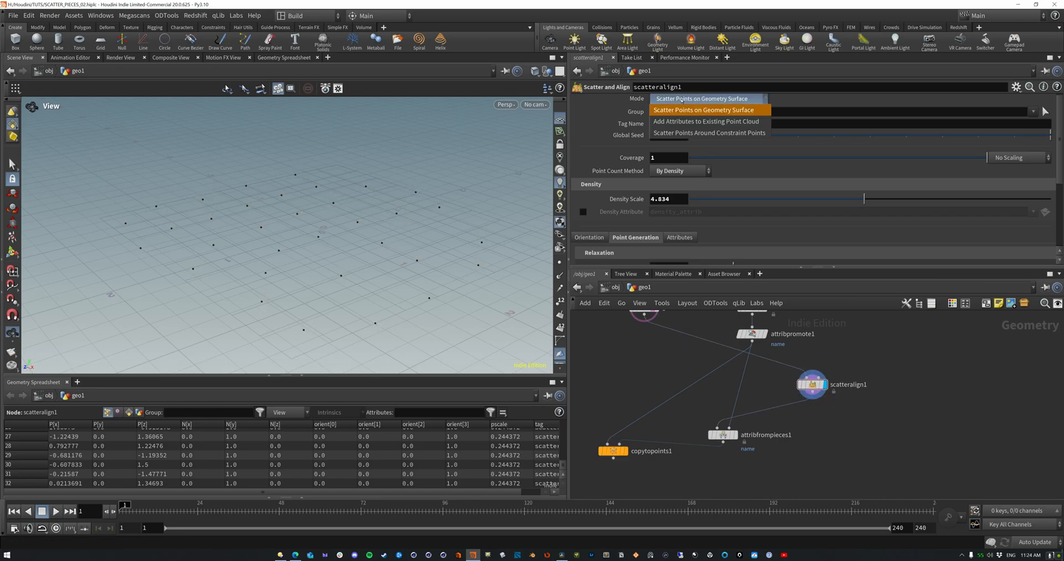
mouse_move(706, 121)
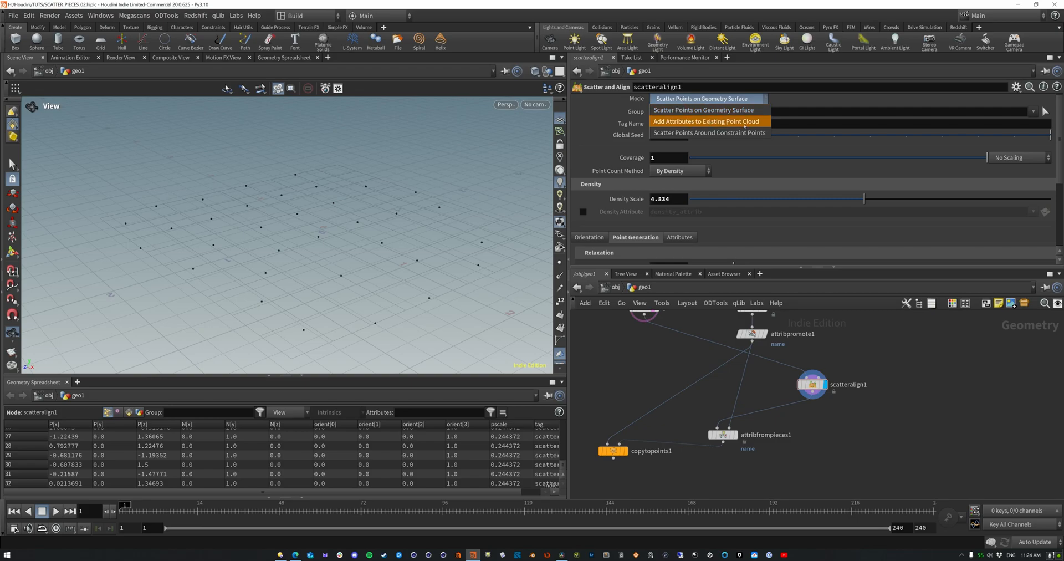
mouse_move(710, 133)
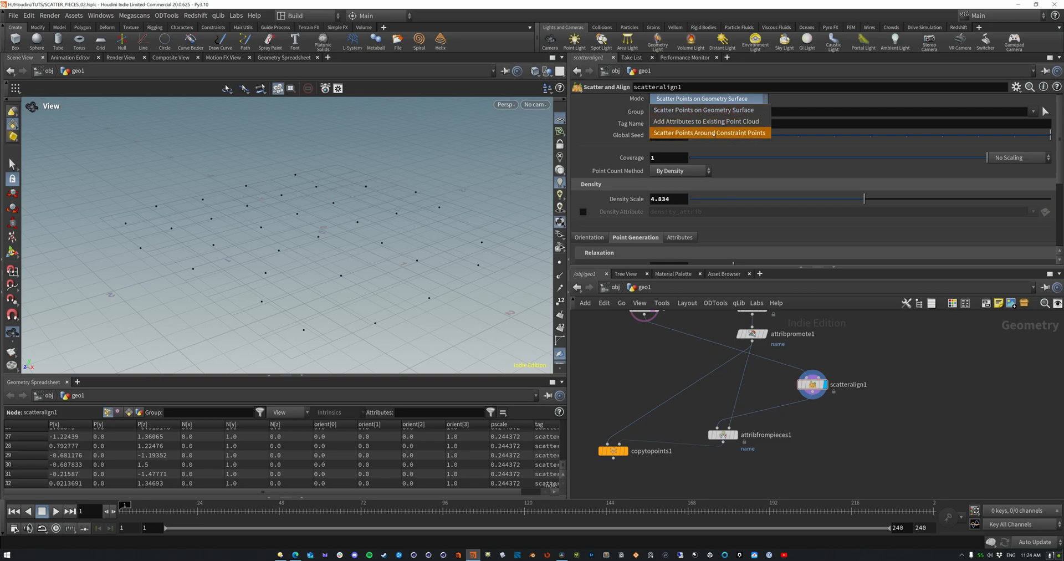
left_click(704, 98)
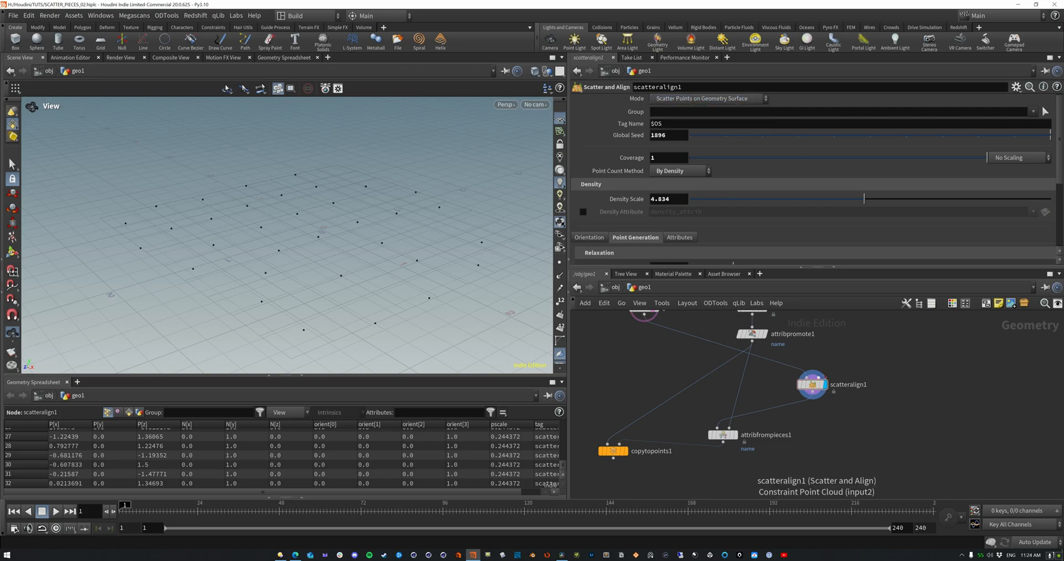
mouse_move(819, 380)
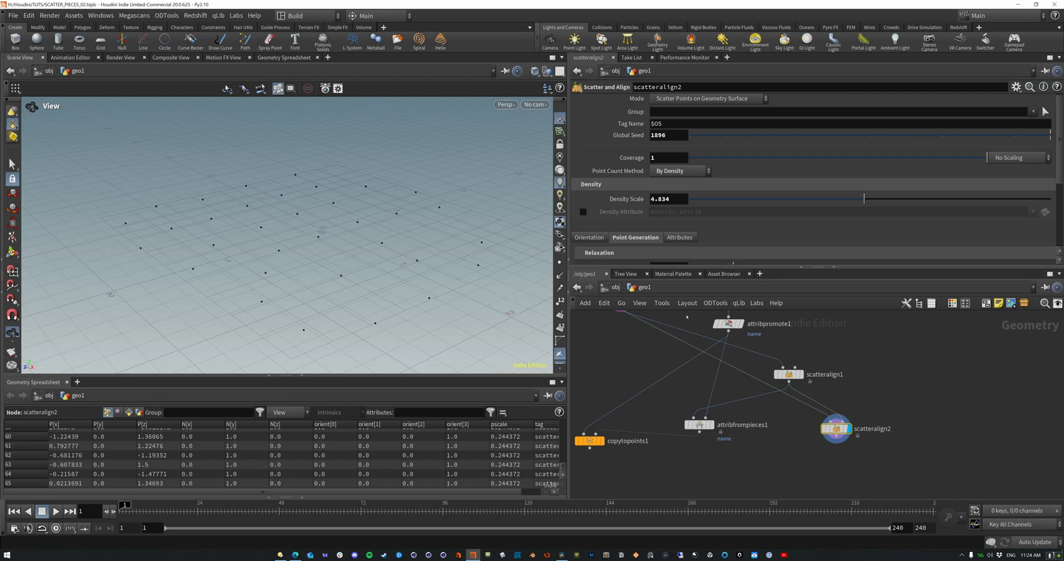
- Set scatteralign2 to Scatter Points Around Constraint Points, radius scale 0.62, density about 107
left_click(706, 99)
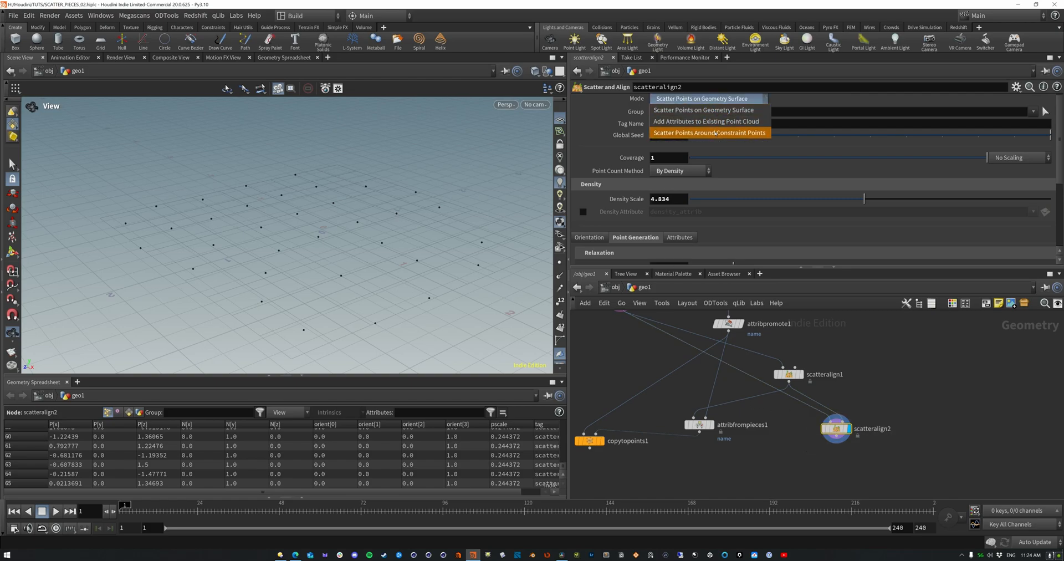
left_click(709, 133)
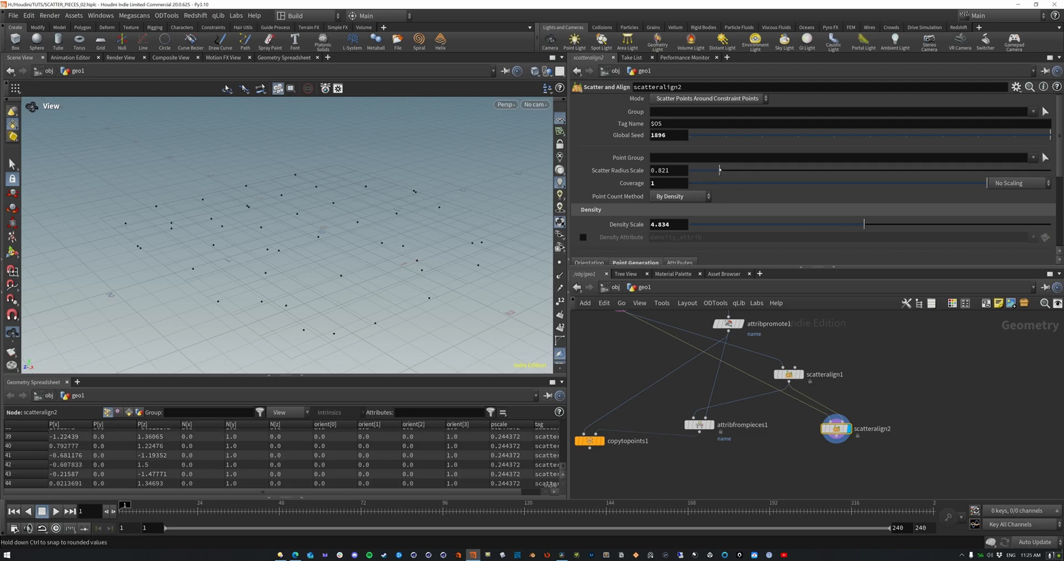
left_click_drag(719, 170, 792, 170)
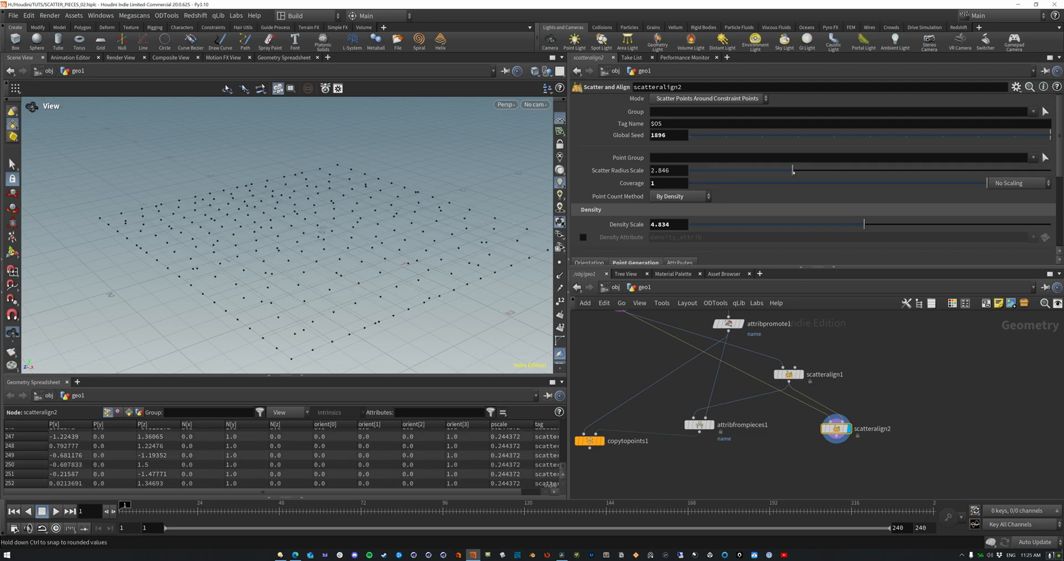
left_click_drag(964, 183, 861, 184)
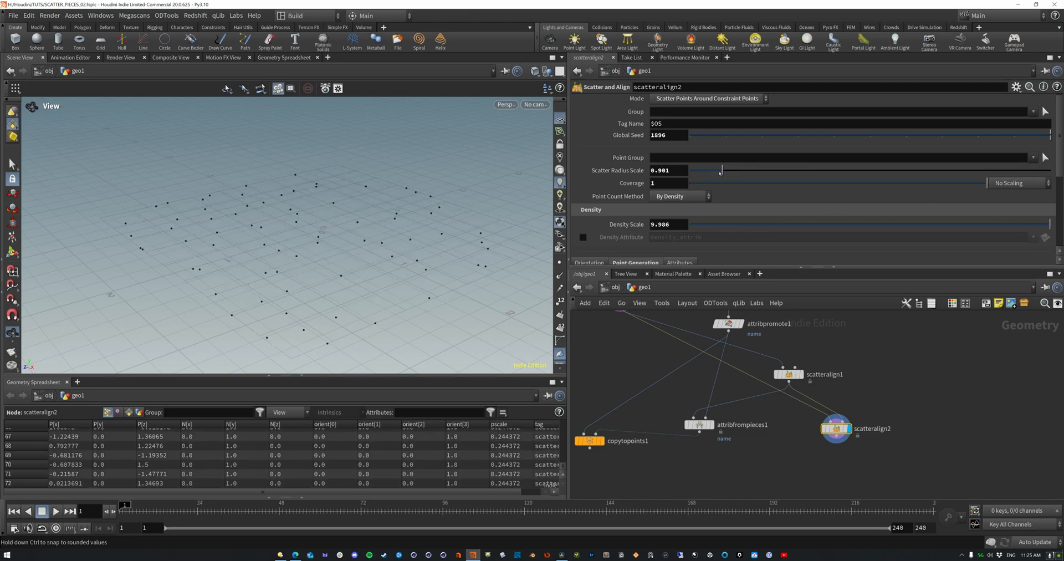
left_click_drag(720, 170, 711, 170)
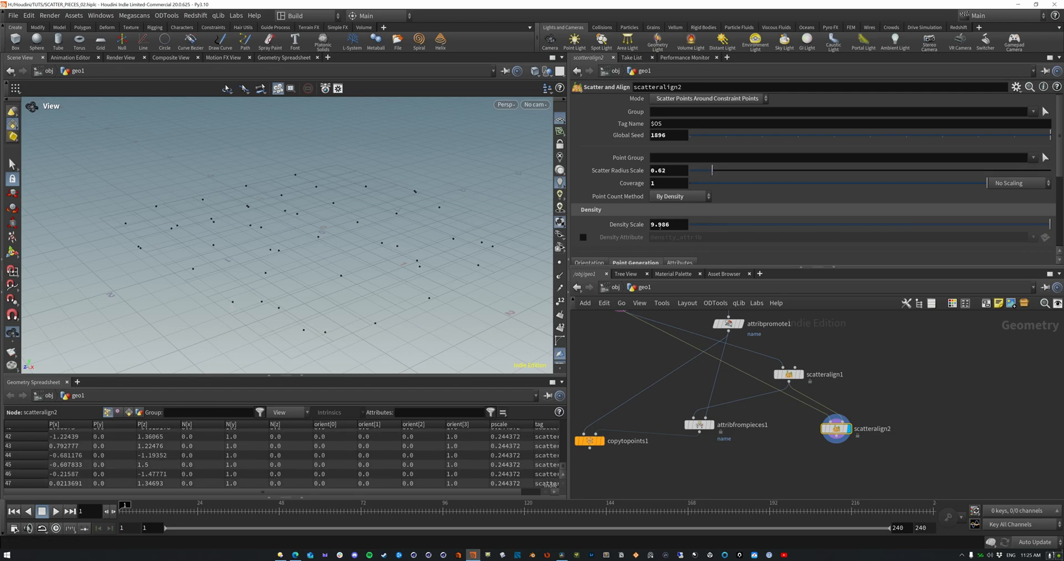
left_click_drag(668, 224, 664, 200)
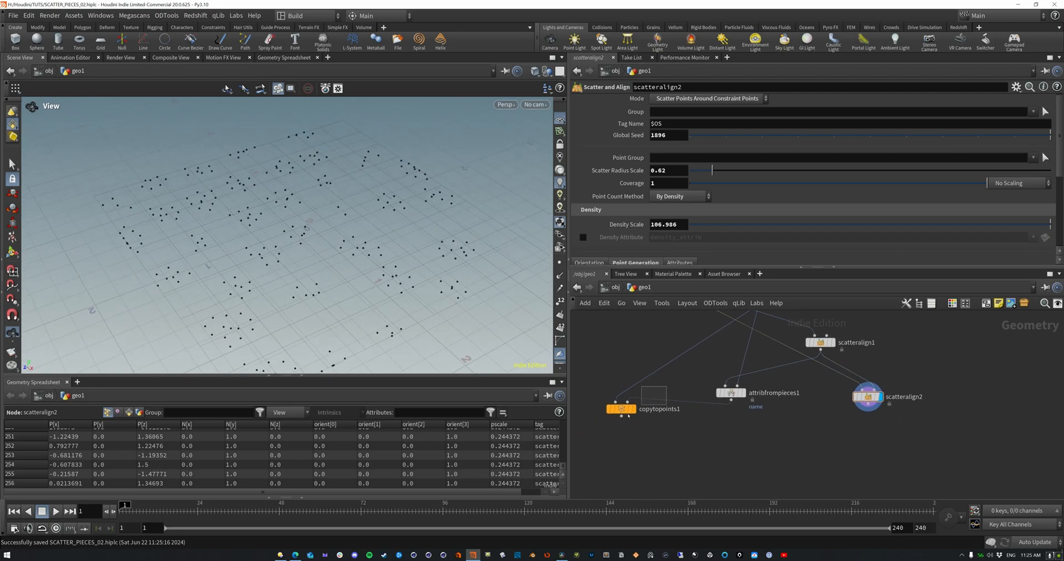
- Feed scatteralign2 into copytopoints1's target input and move copytopoints1 lower in the network
left_click(619, 407)
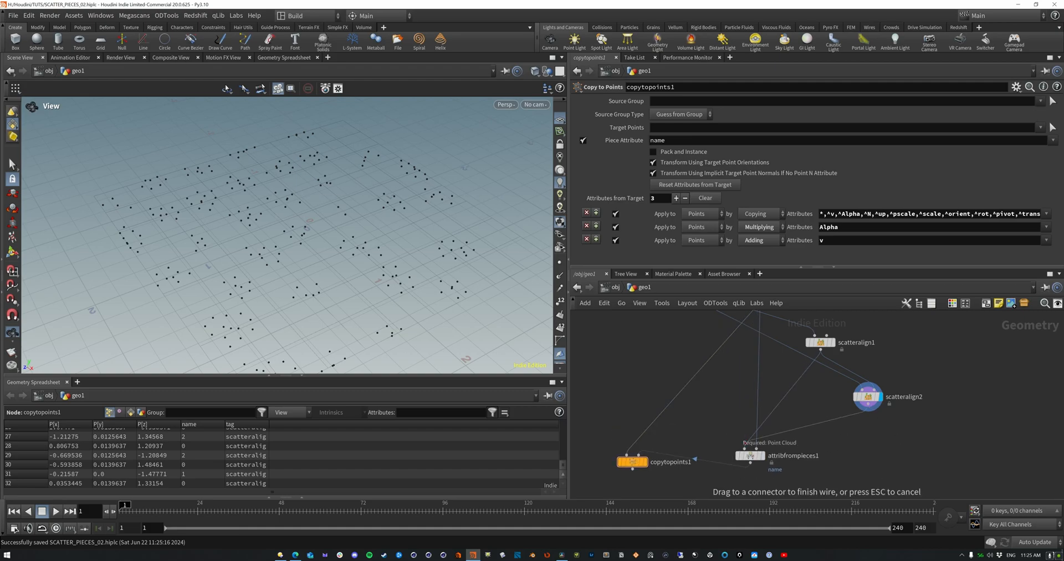
left_click(752, 455)
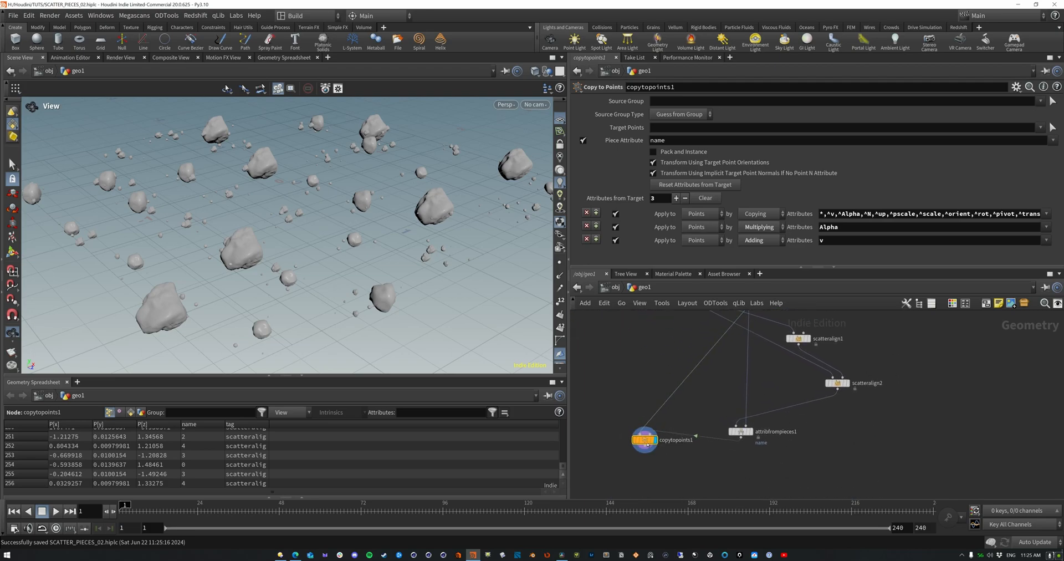
left_click_drag(643, 440, 692, 468)
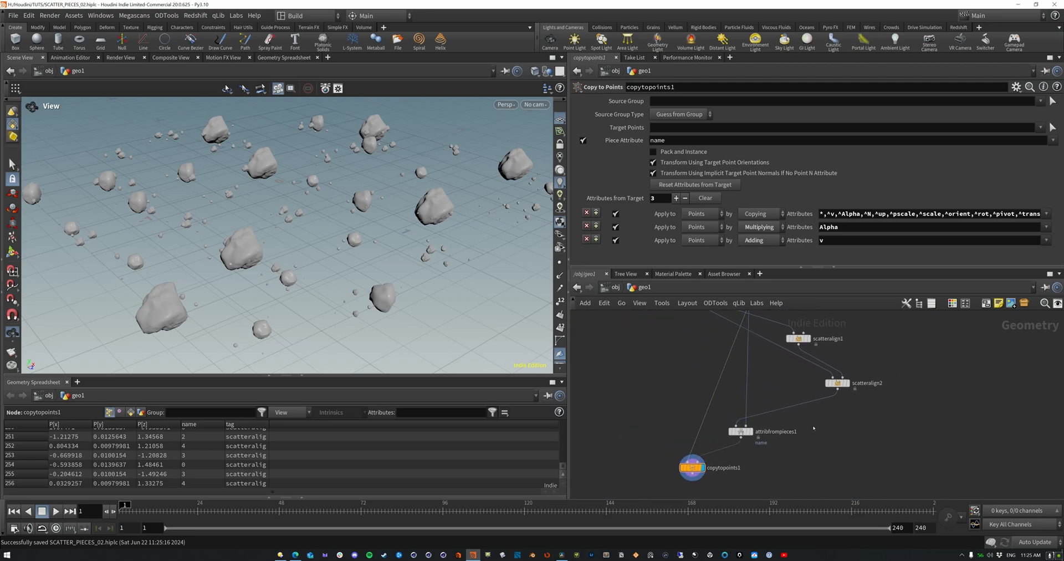